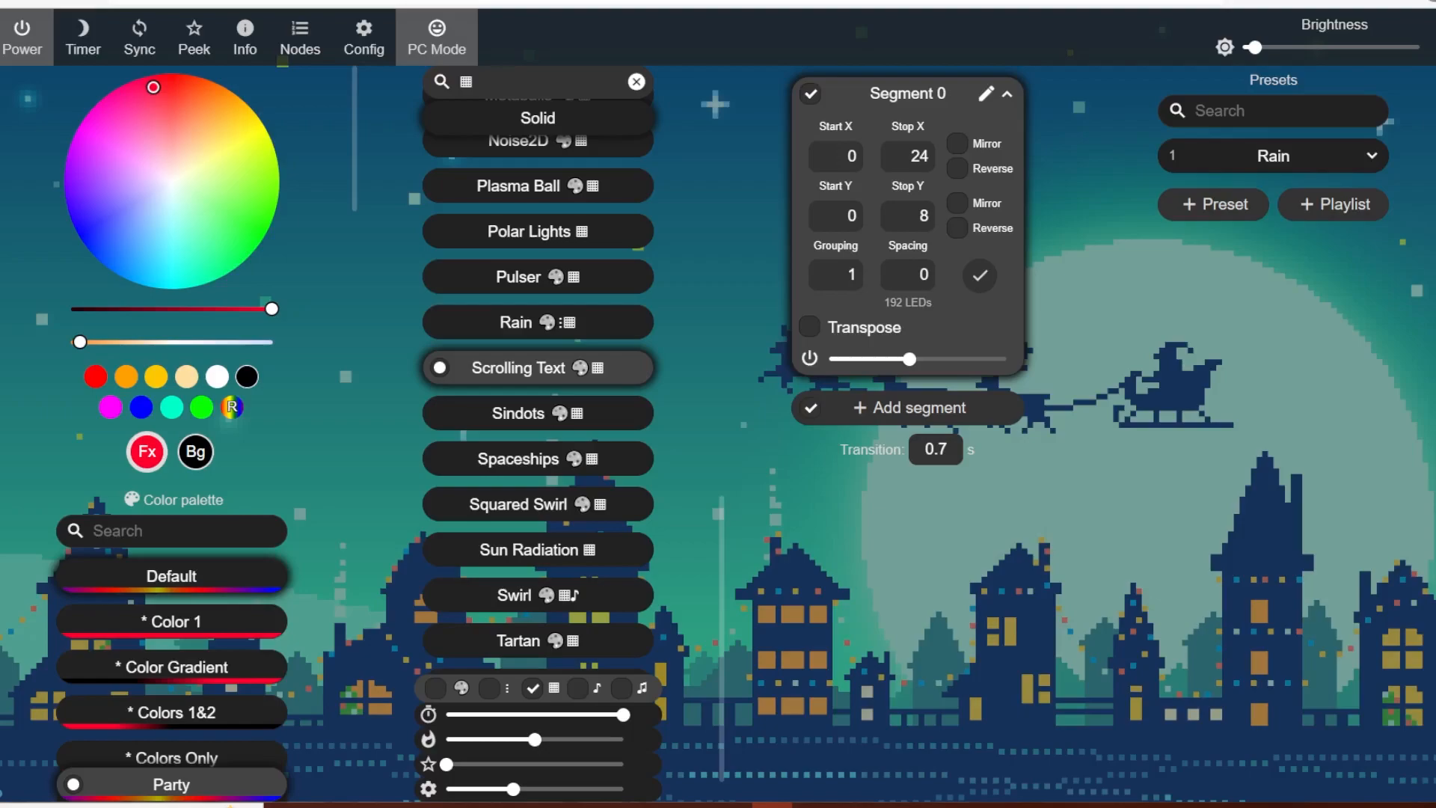
mouse_move(372, 91)
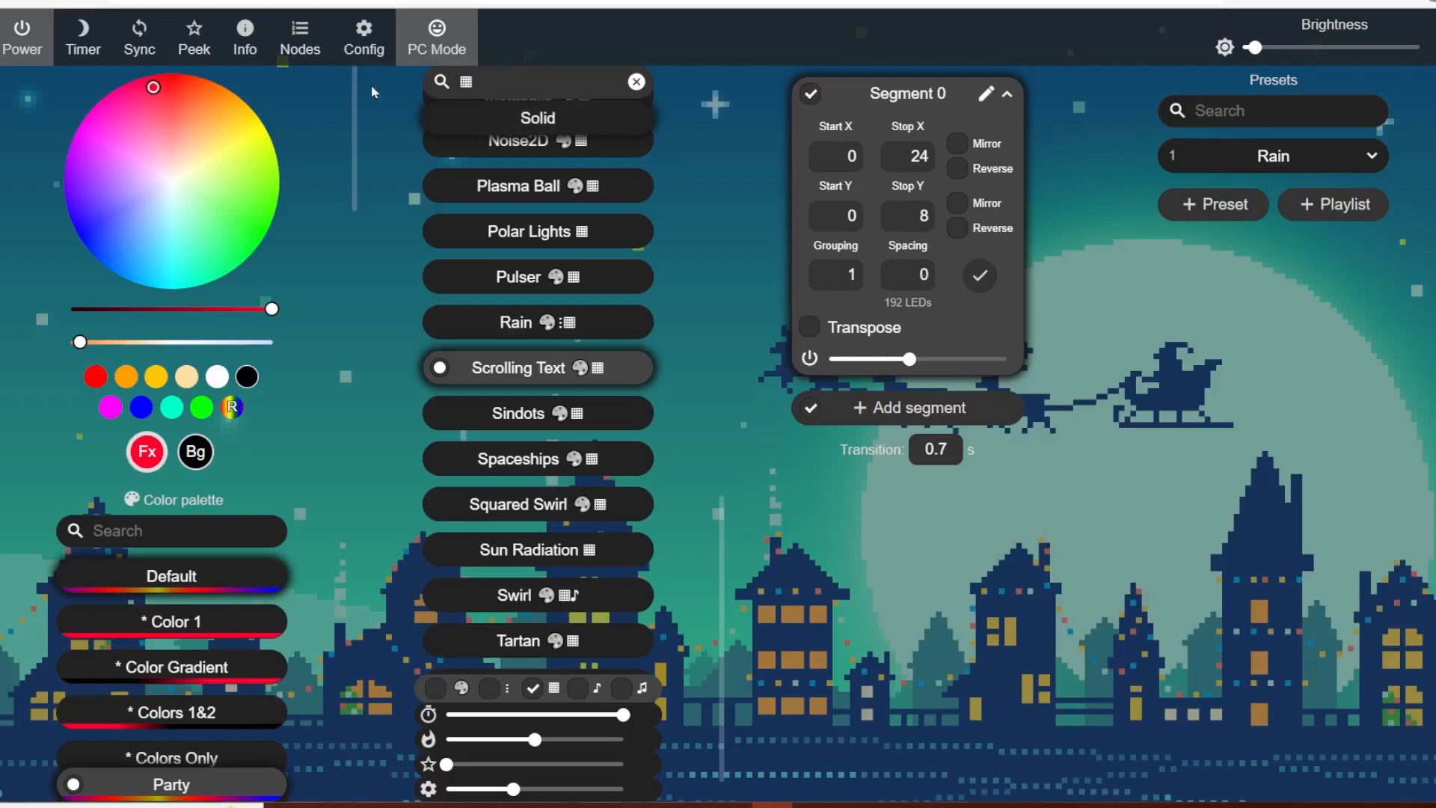
Step: Open WLED's Config menu from the top bar
left_click(364, 36)
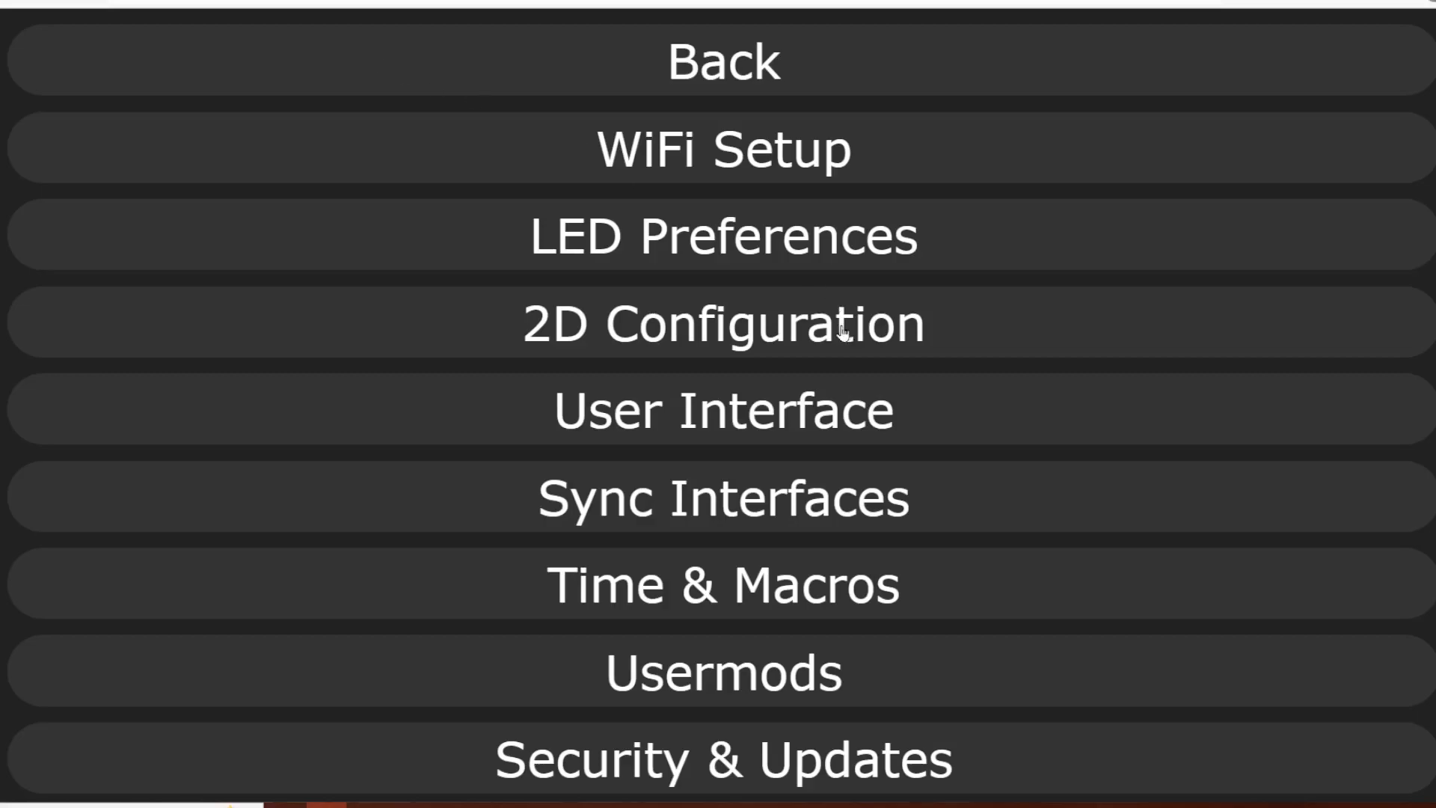
mouse_move(740, 328)
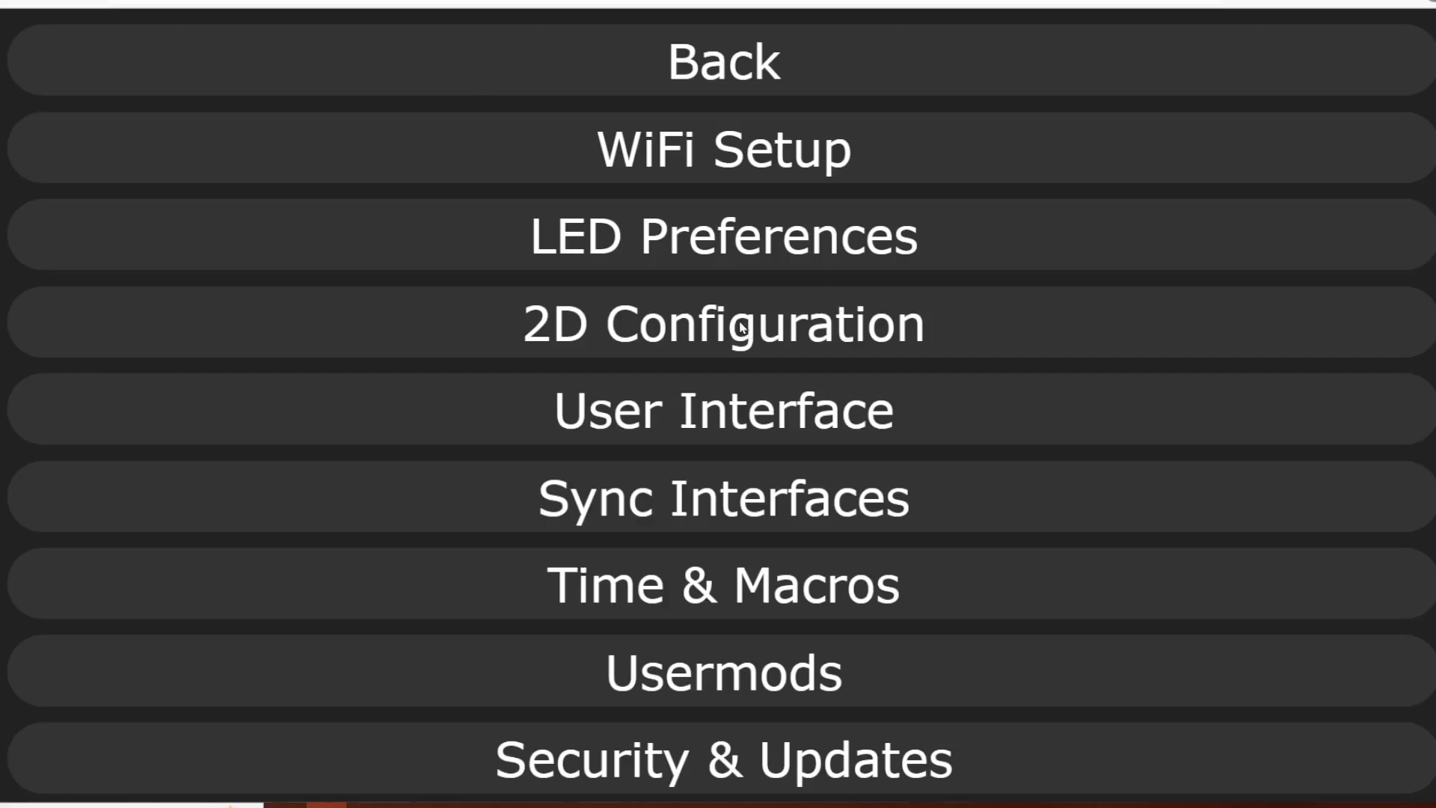
Step: Review the 2D Configuration: three 8x8 panels forming a 24×8 matrix, through Panel 2
left_click(722, 323)
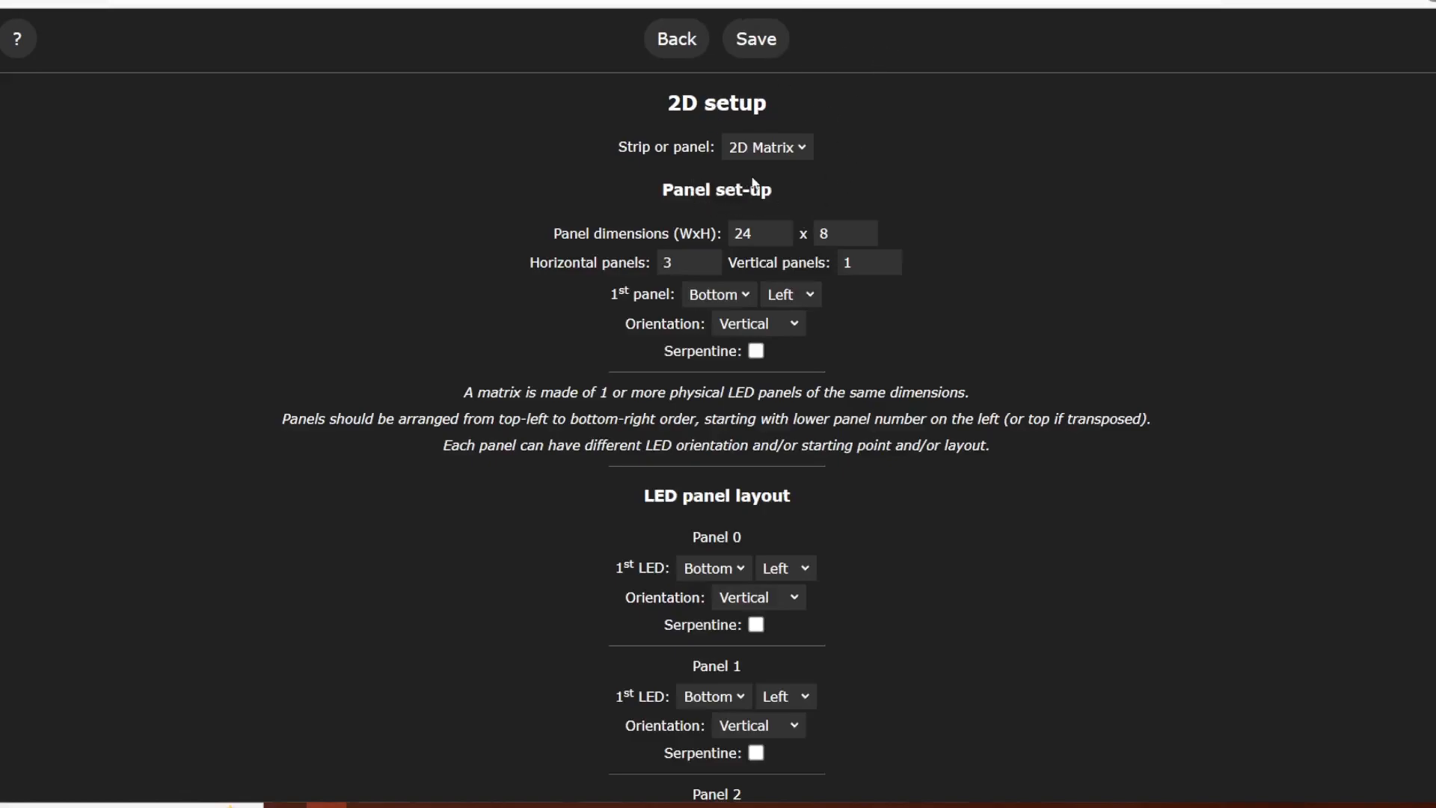
mouse_move(791, 178)
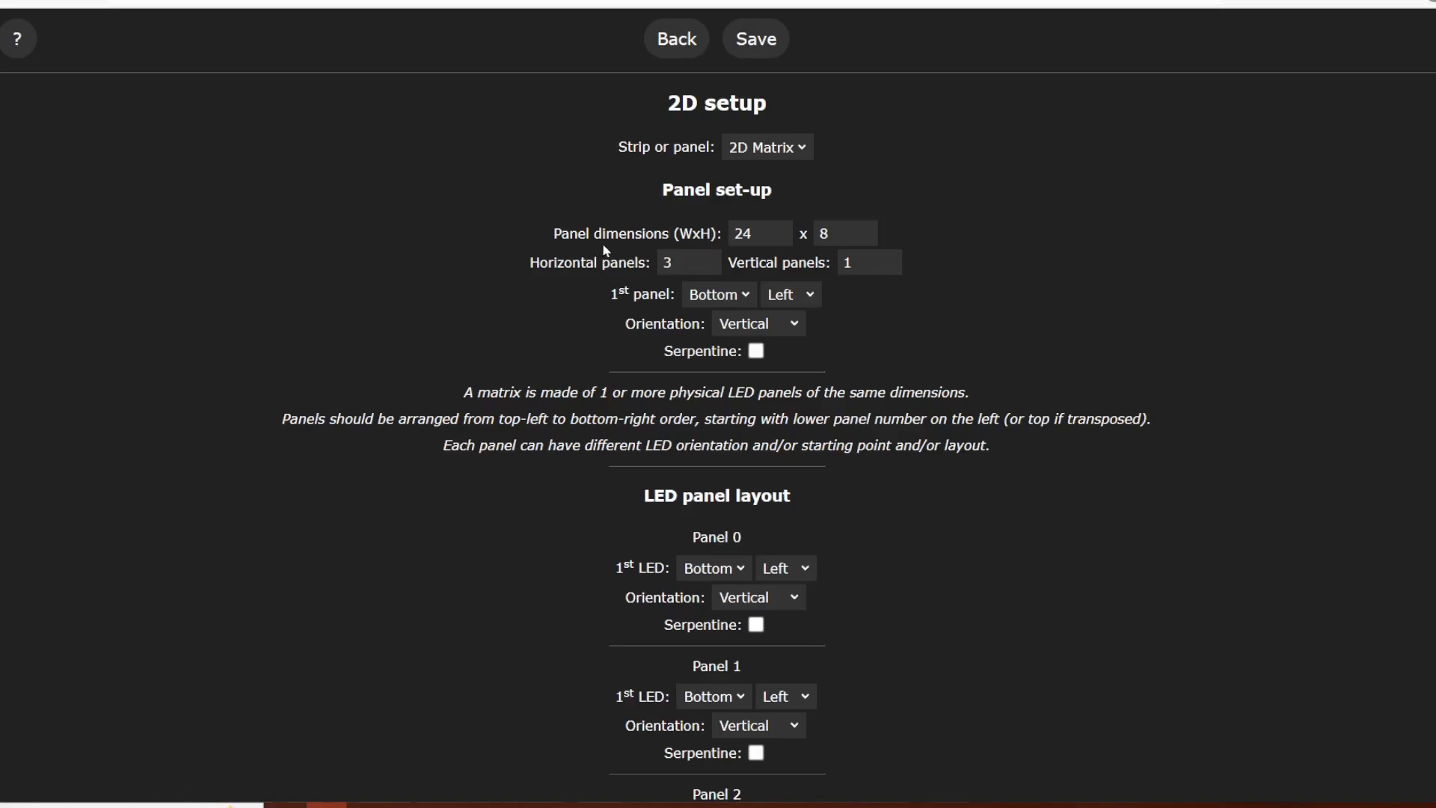
left_click(758, 233)
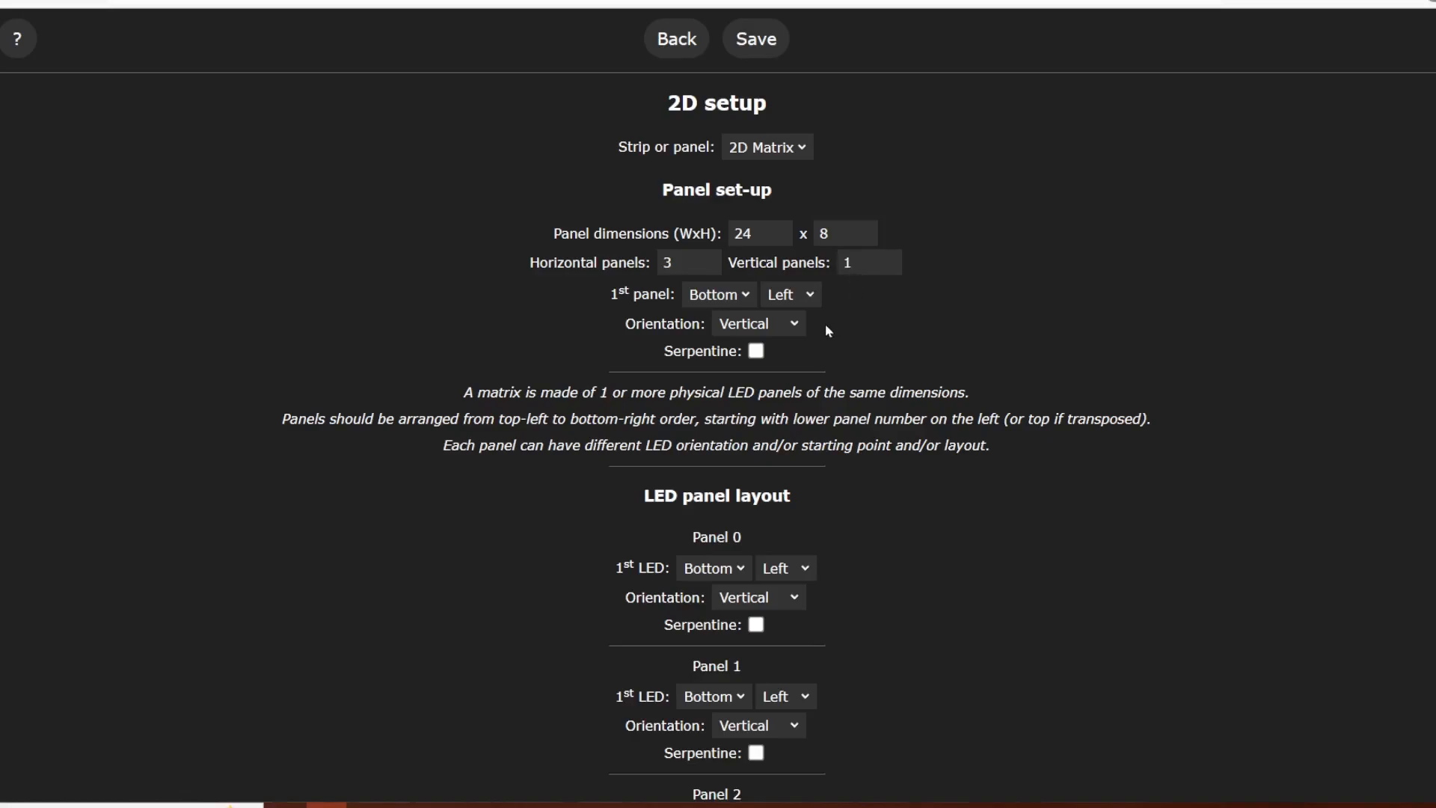
mouse_move(1025, 348)
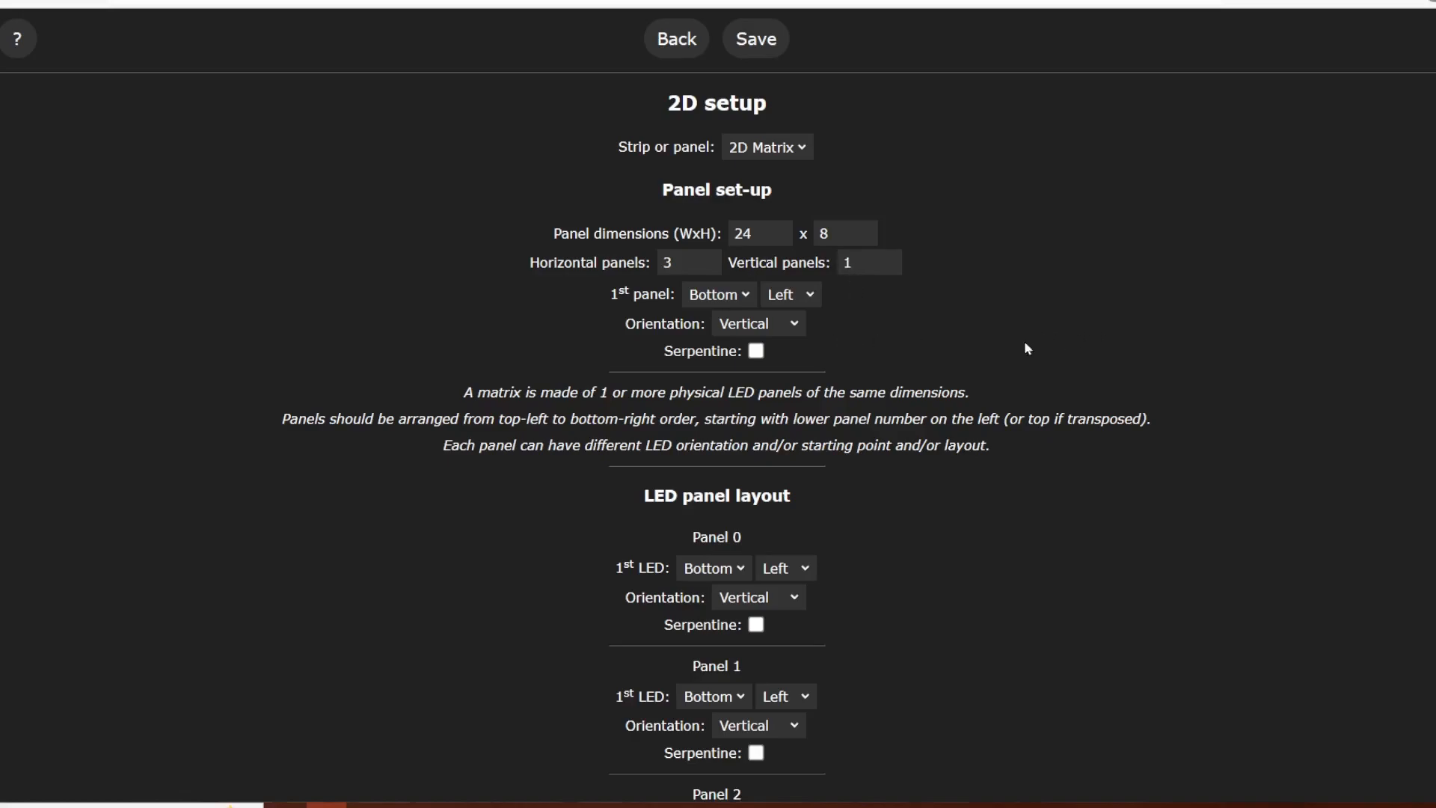
scroll("down", 3)
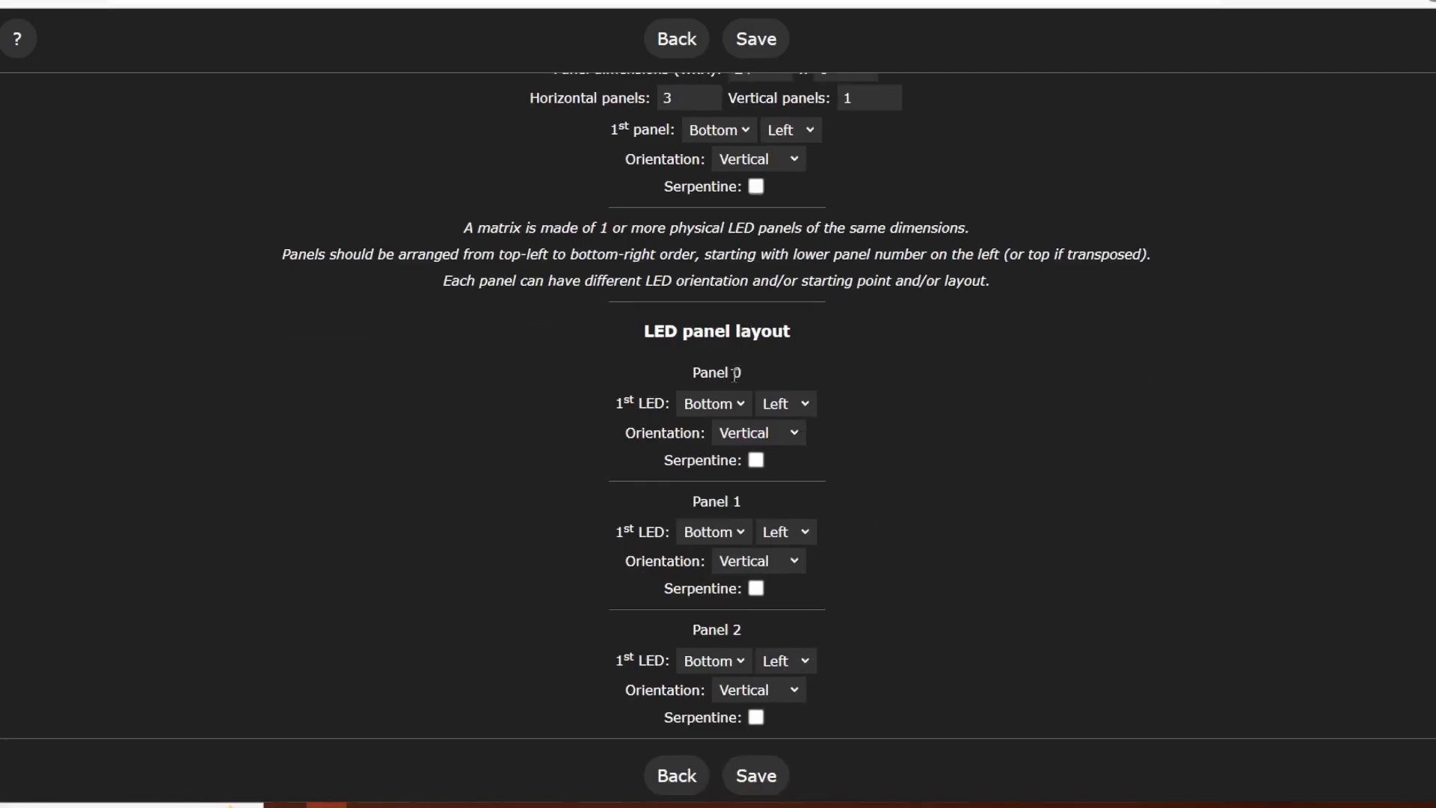
mouse_move(790, 365)
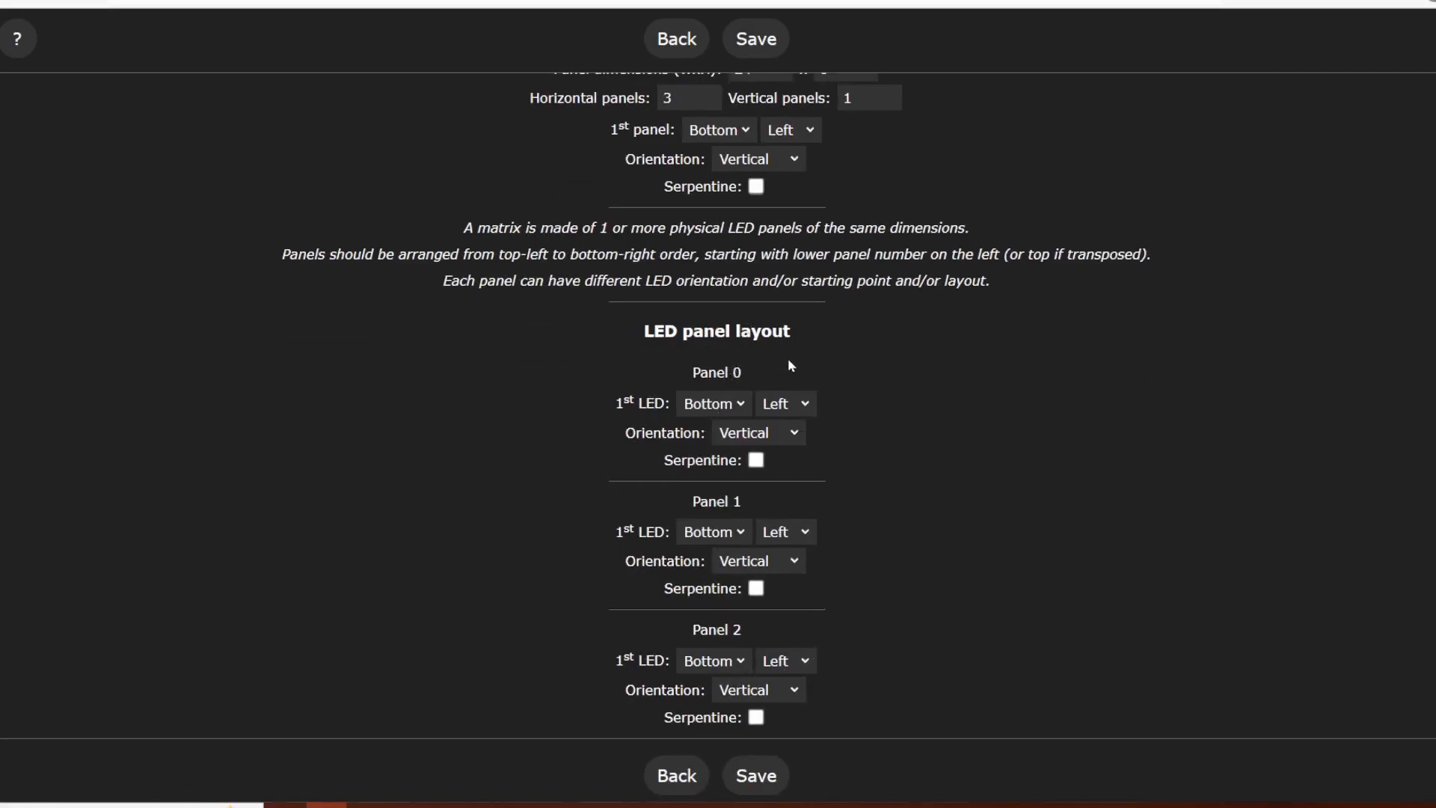
mouse_move(790, 620)
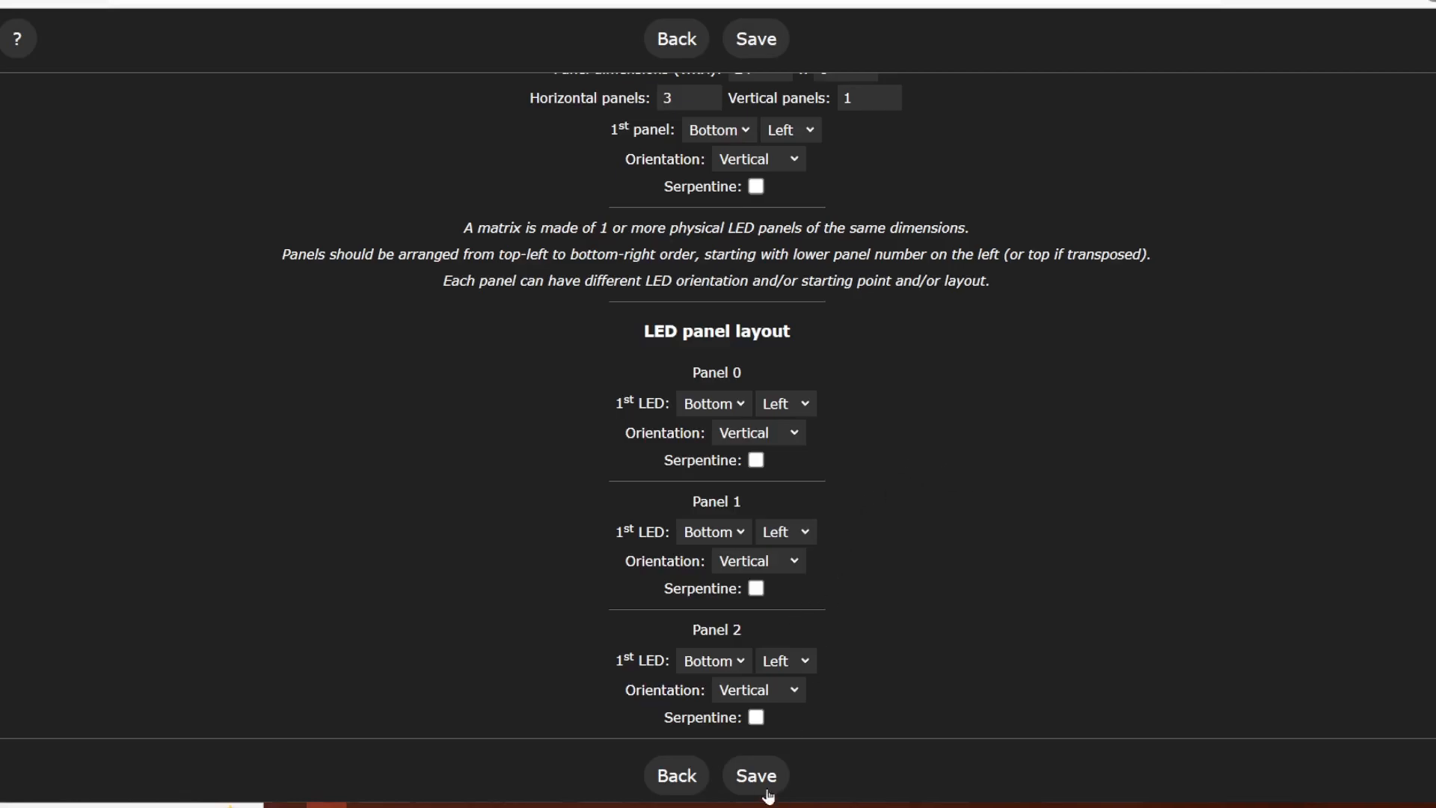
Step: Save the 2D layout, return to the main page and confirm Segment 0 spans 24×8 (192 LEDs)
left_click(754, 775)
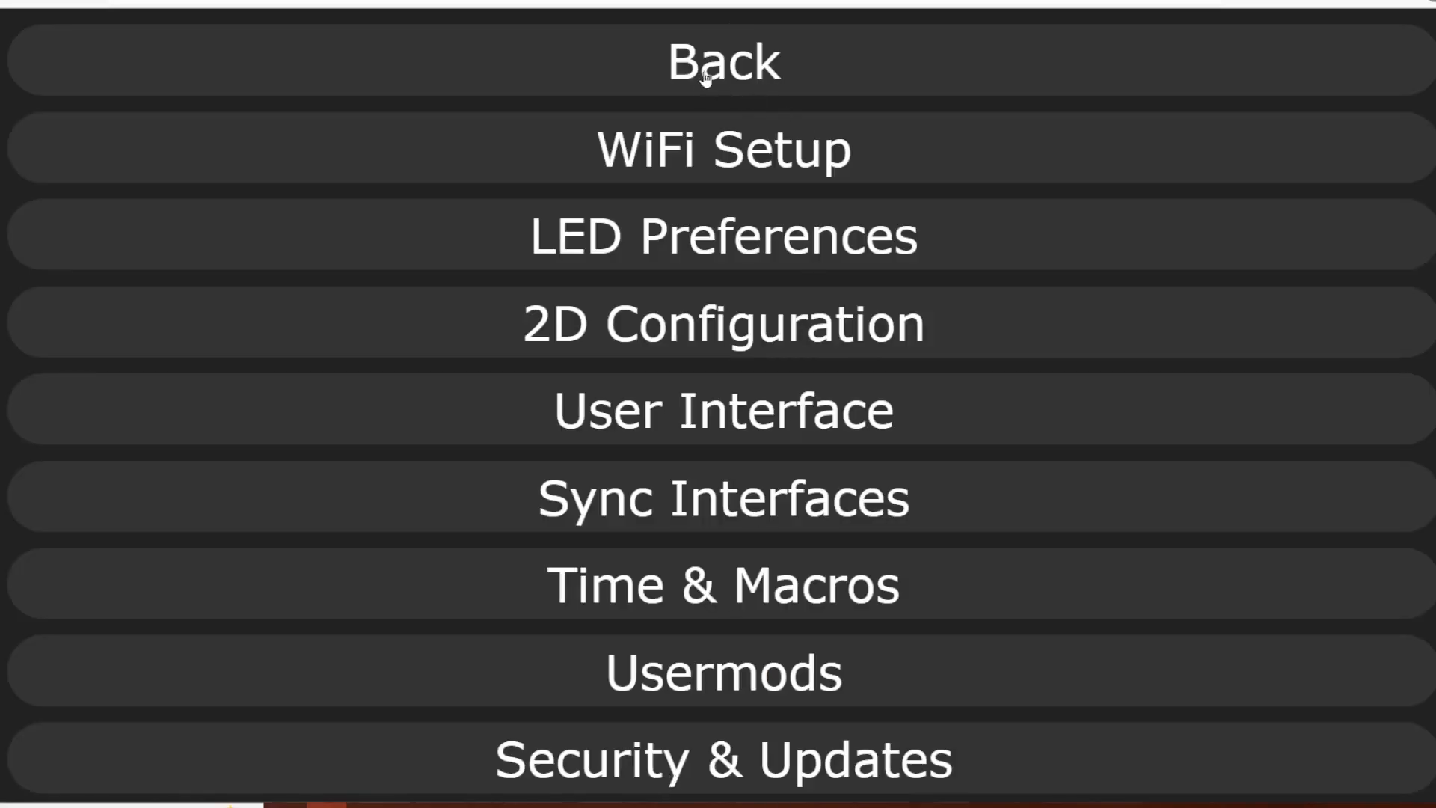
left_click(723, 61)
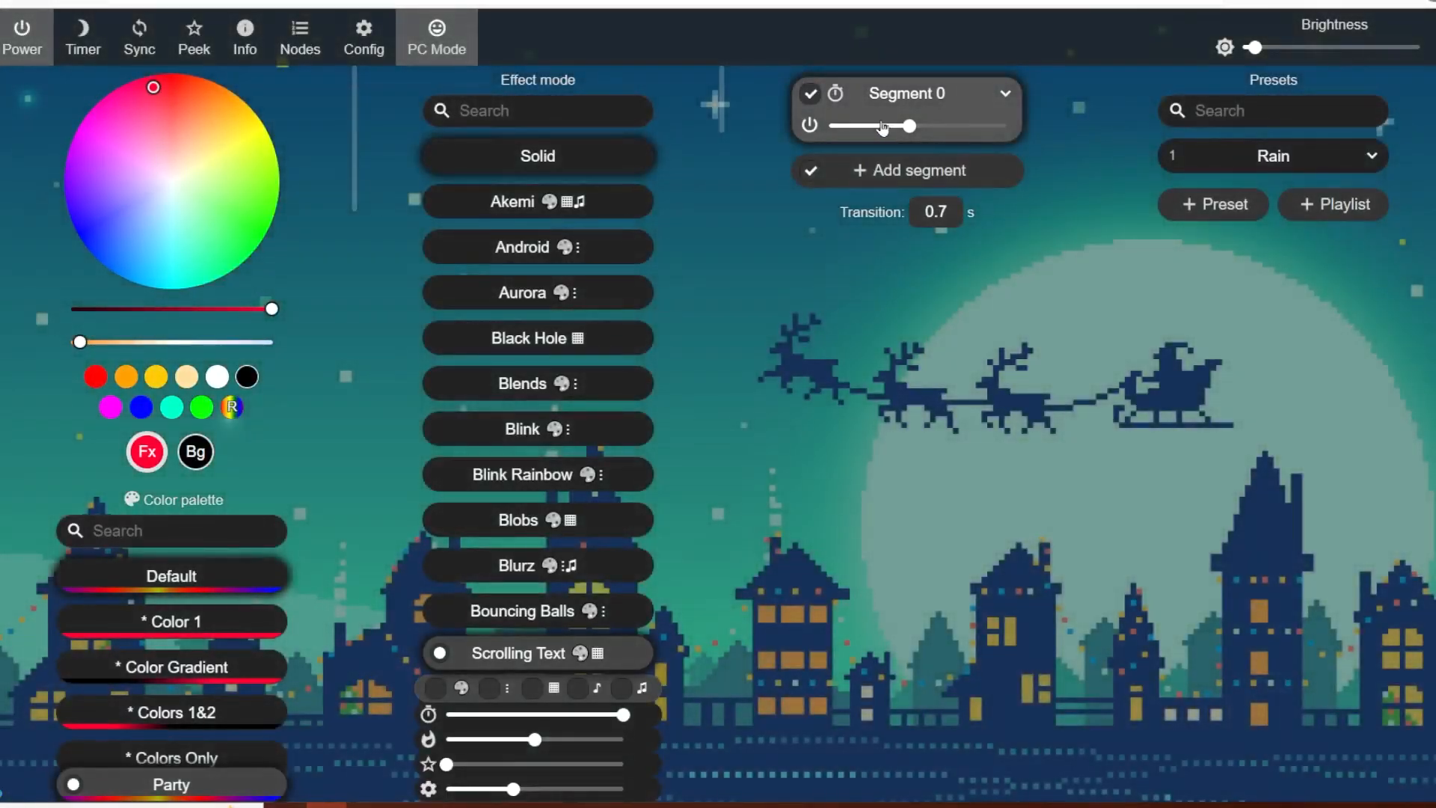
left_click(1004, 95)
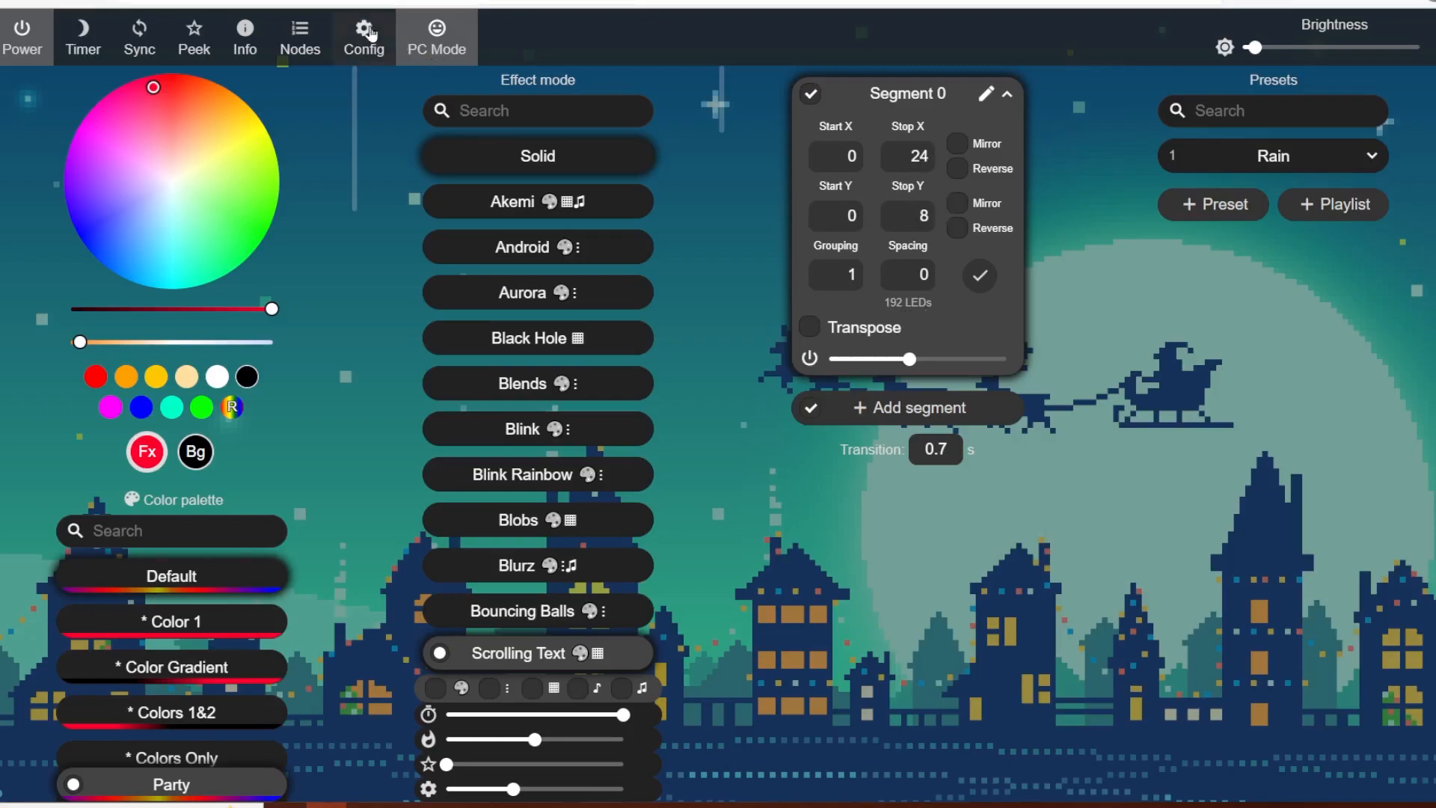
Step: Check LED Preferences shows 192 WS281x LEDs on GPIO 2, leaving settings unchanged
left_click(363, 37)
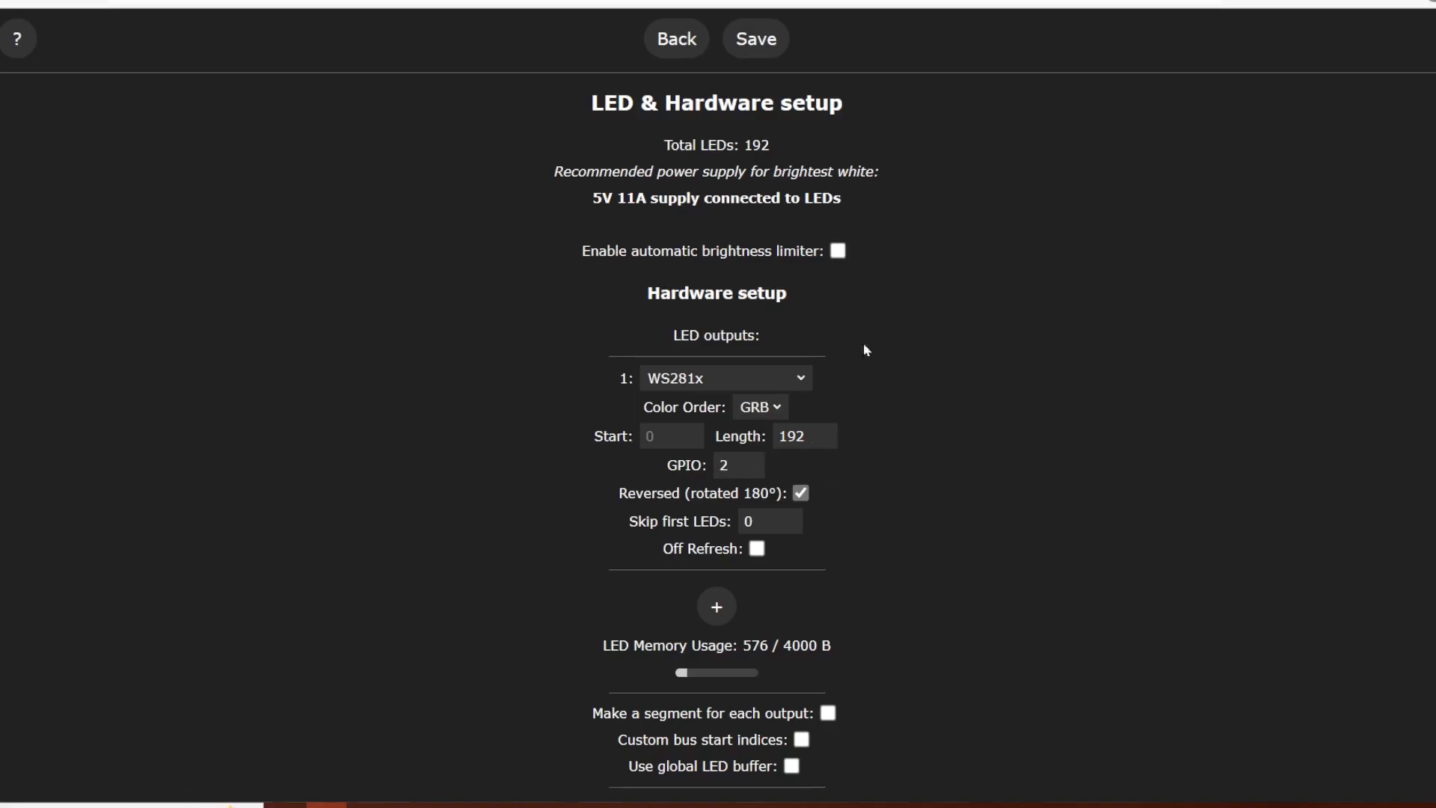
mouse_move(676, 38)
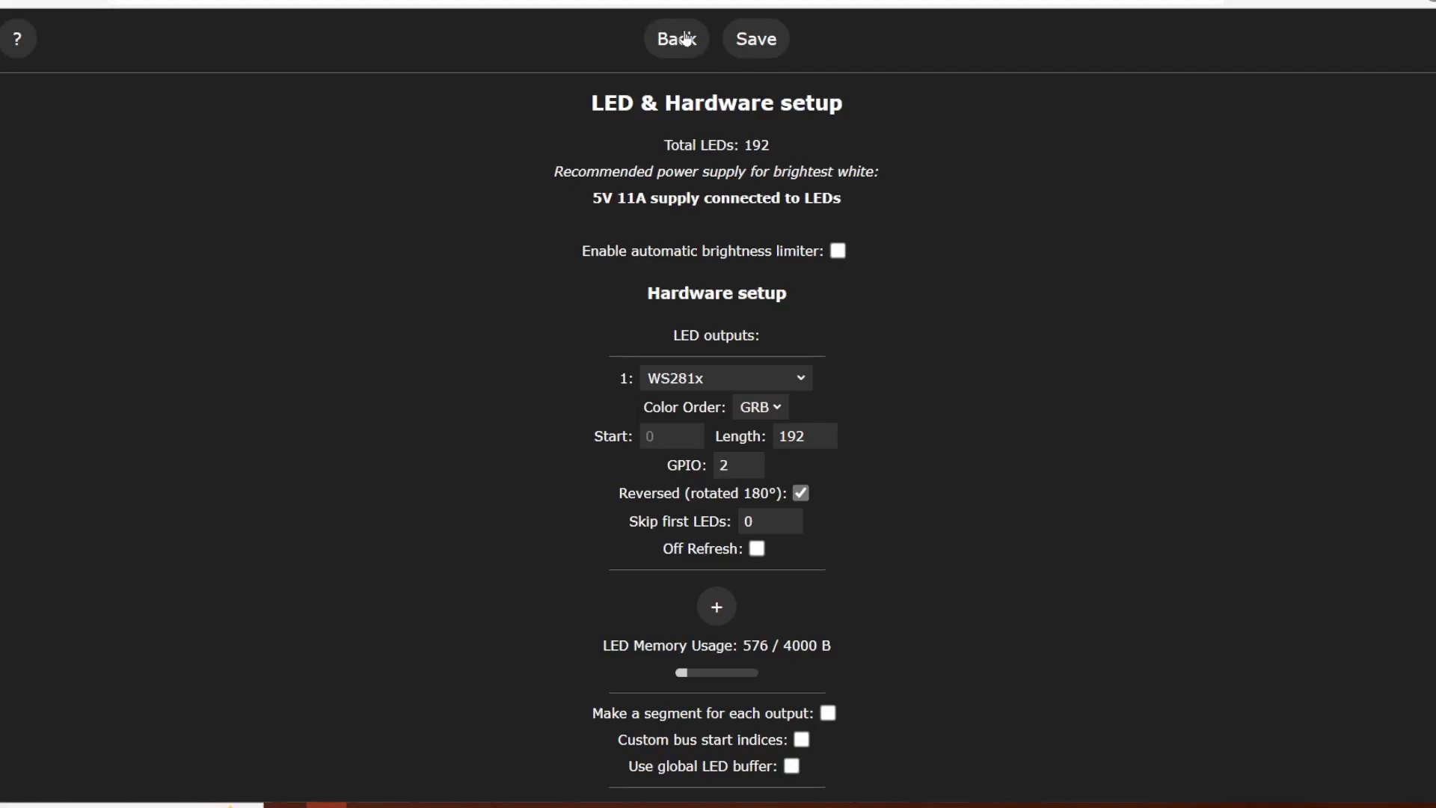
left_click(677, 38)
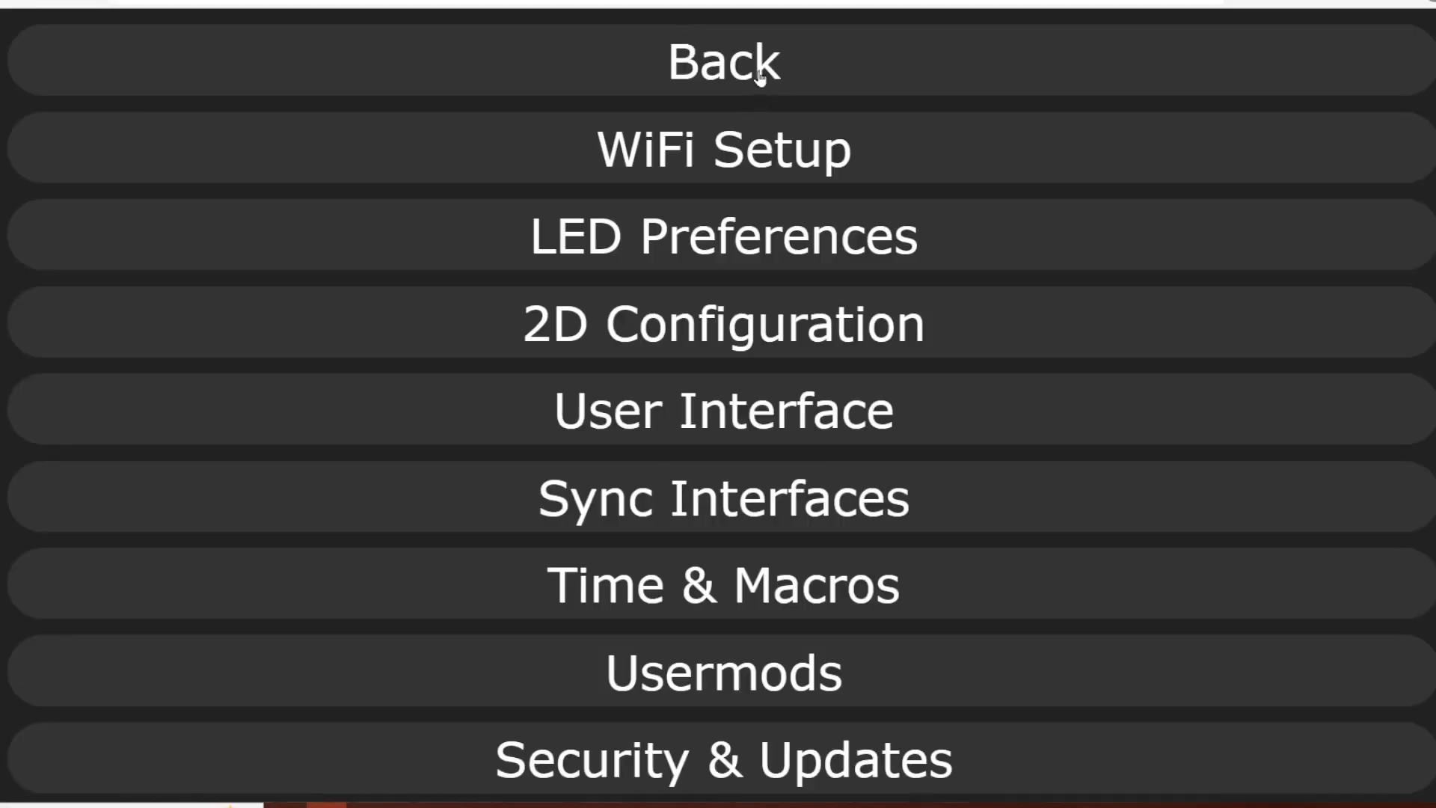
Step: Return to the main page and set the Scrolling Text palette to Aurora, then Cloud
left_click(722, 61)
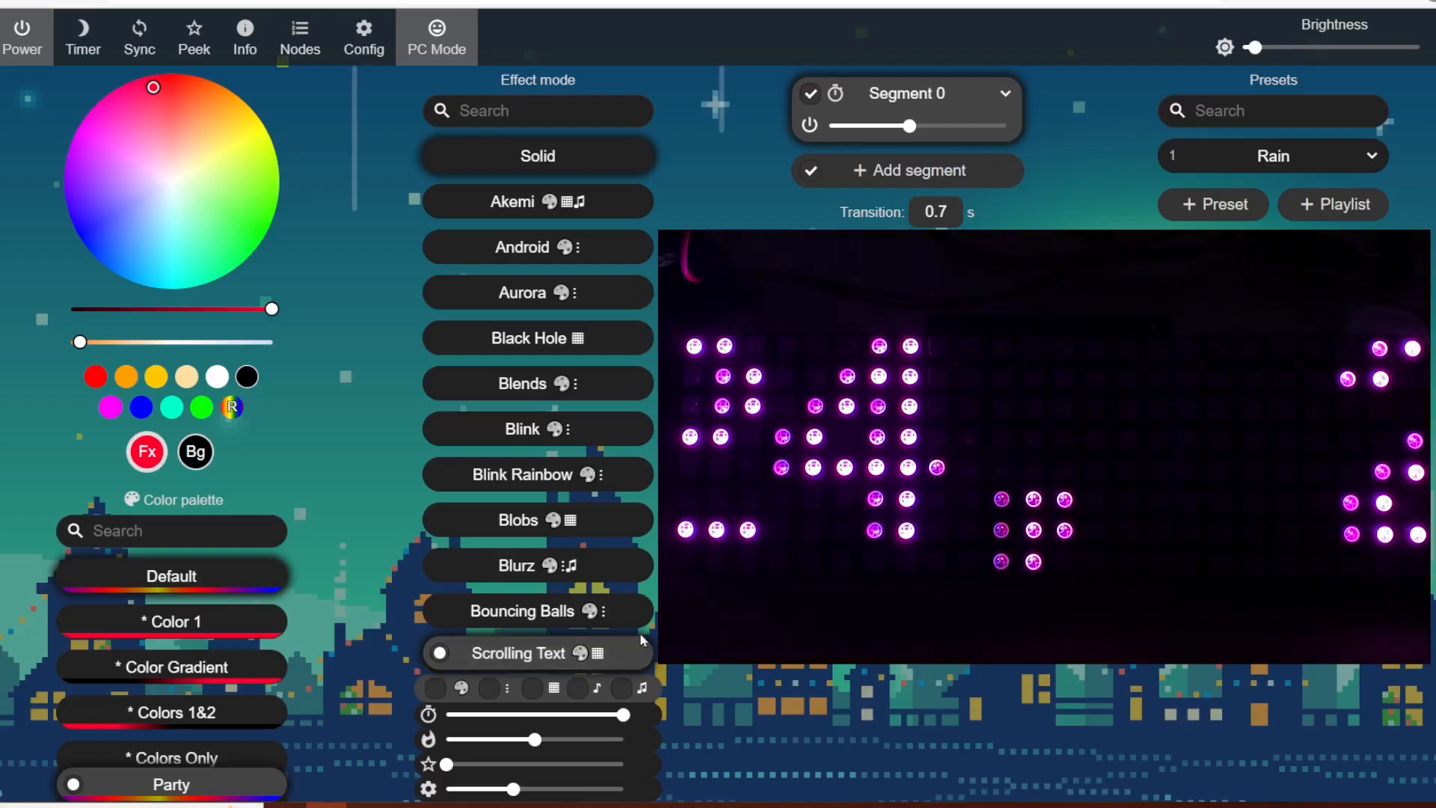
scroll("down", 3)
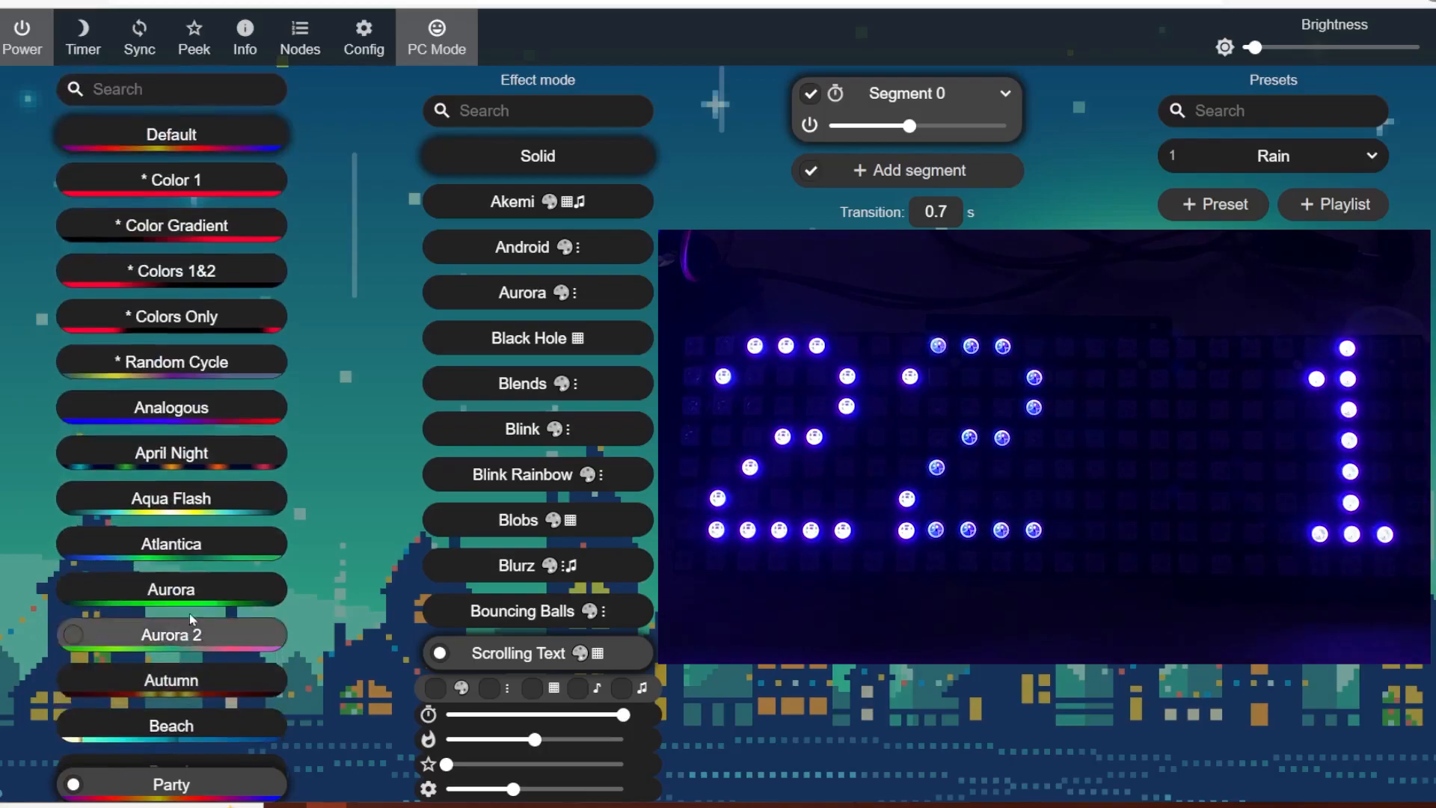
left_click(170, 588)
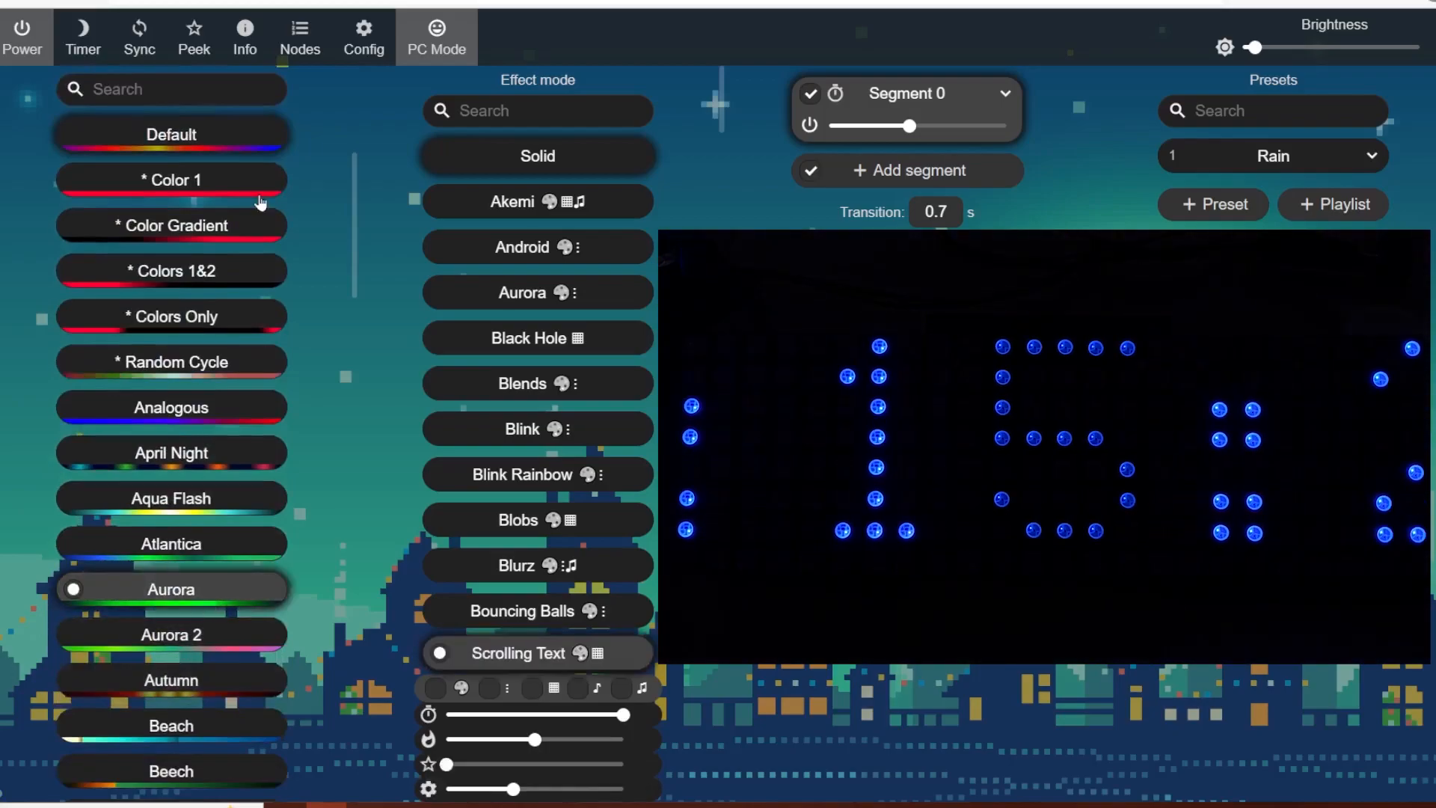
scroll("down", 3)
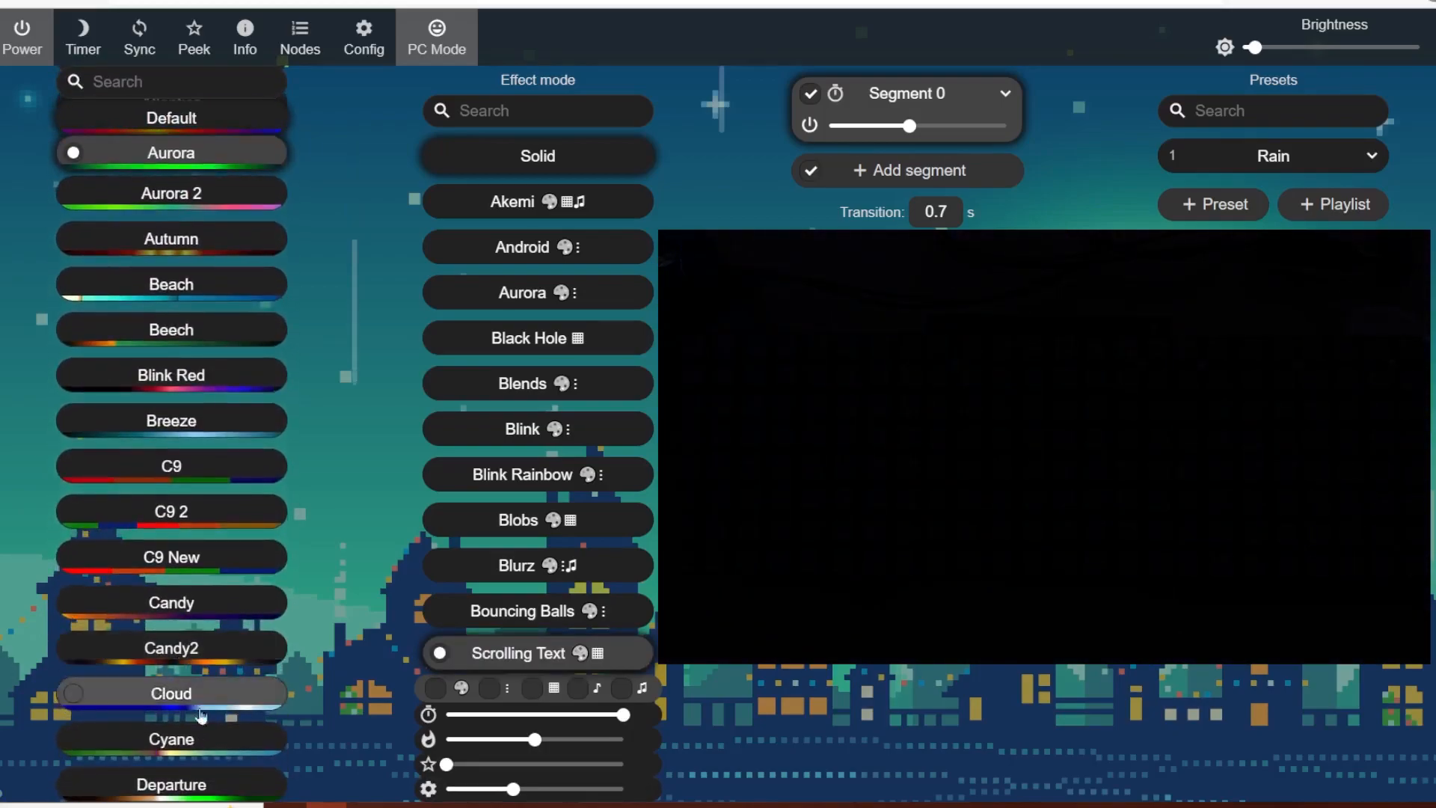
left_click(170, 693)
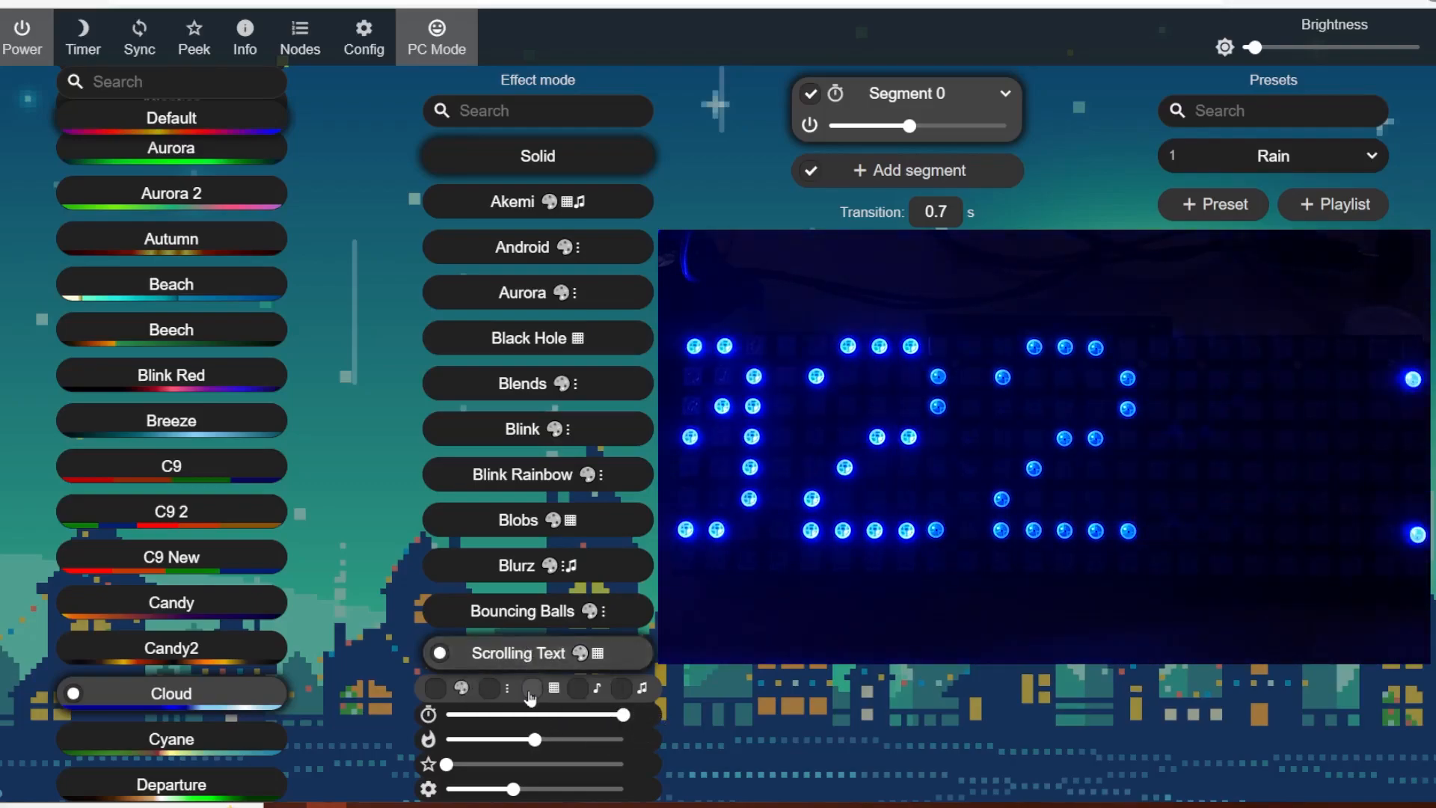
Step: Try Black Hole, Blobs and other 2D effects on the matrix
type("▦")
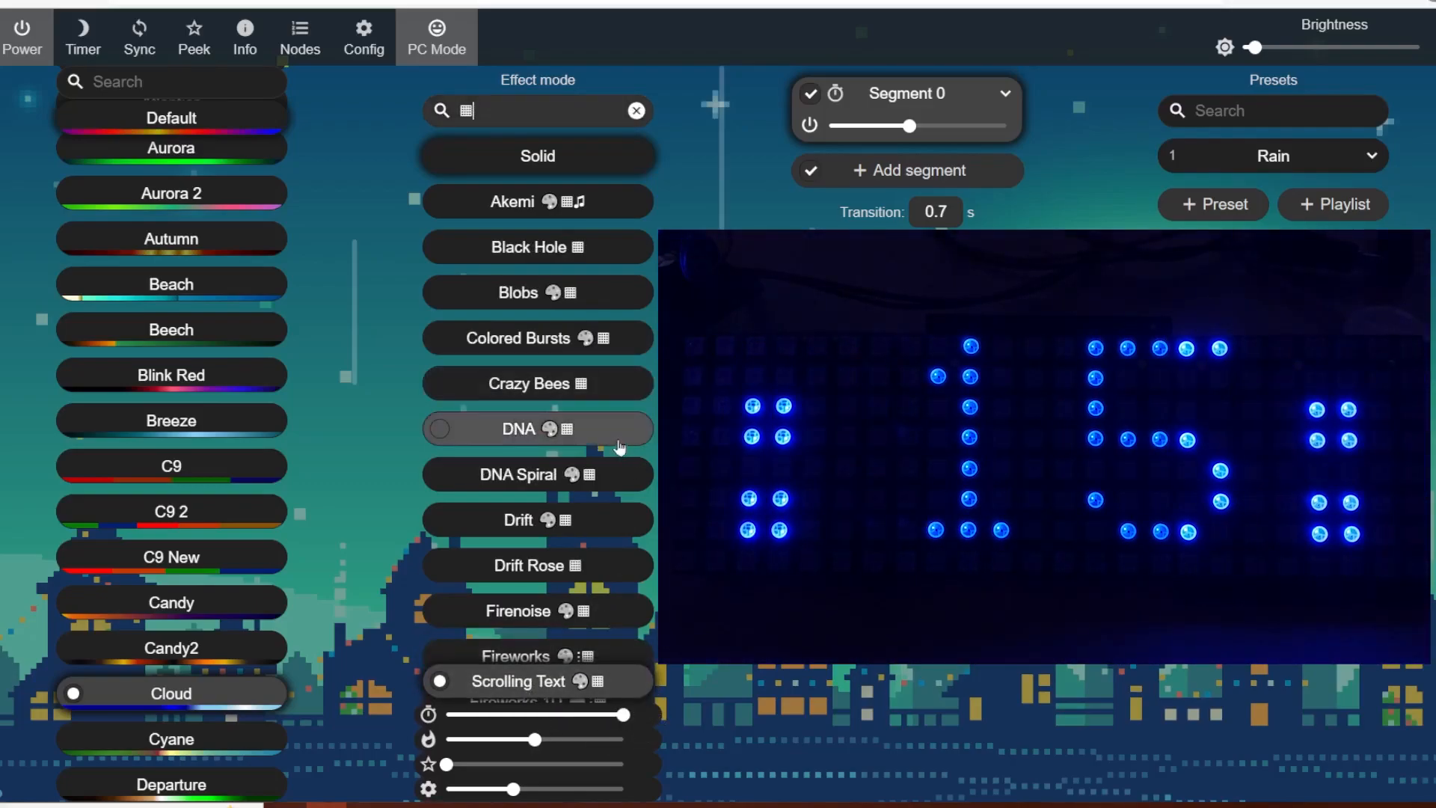
left_click(537, 474)
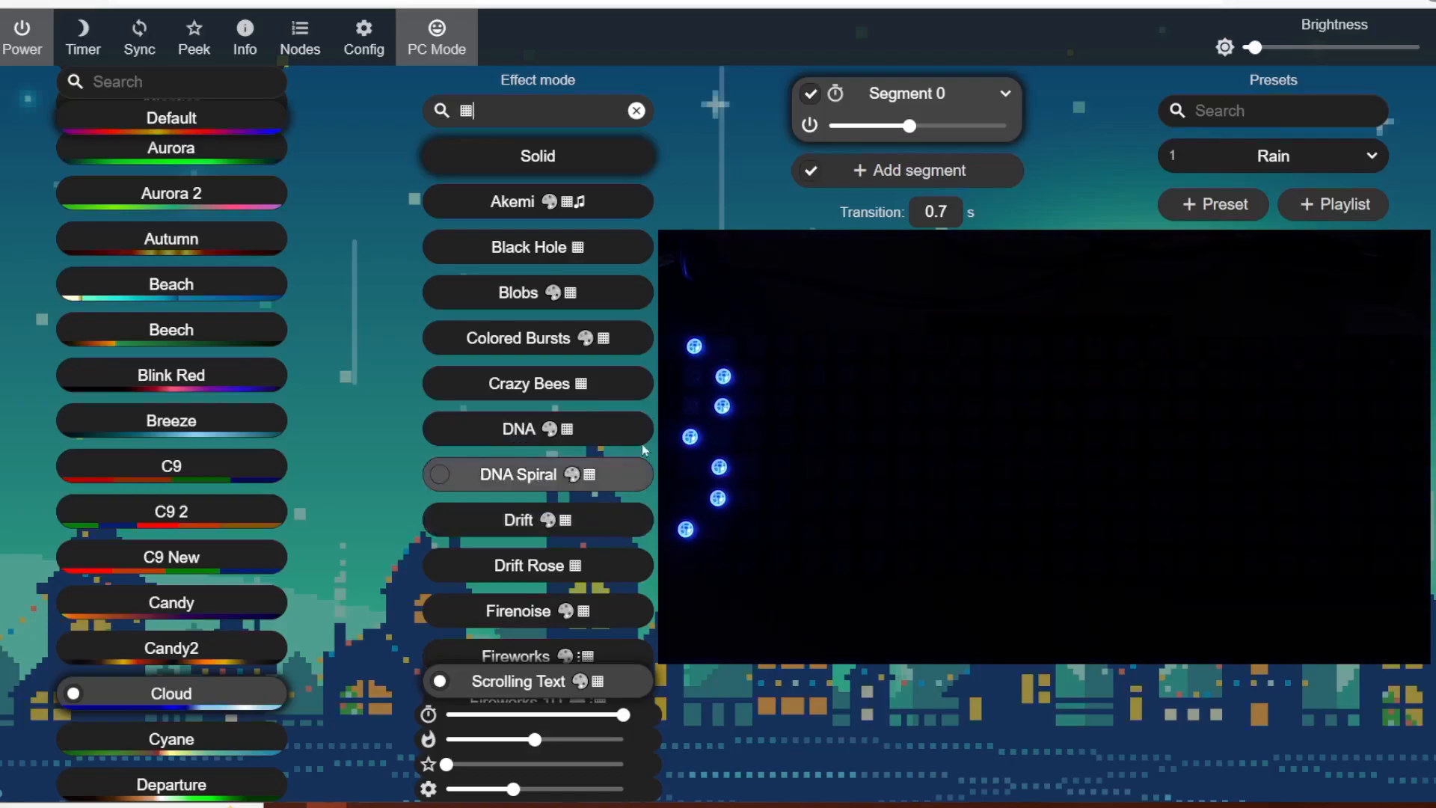
left_click(538, 292)
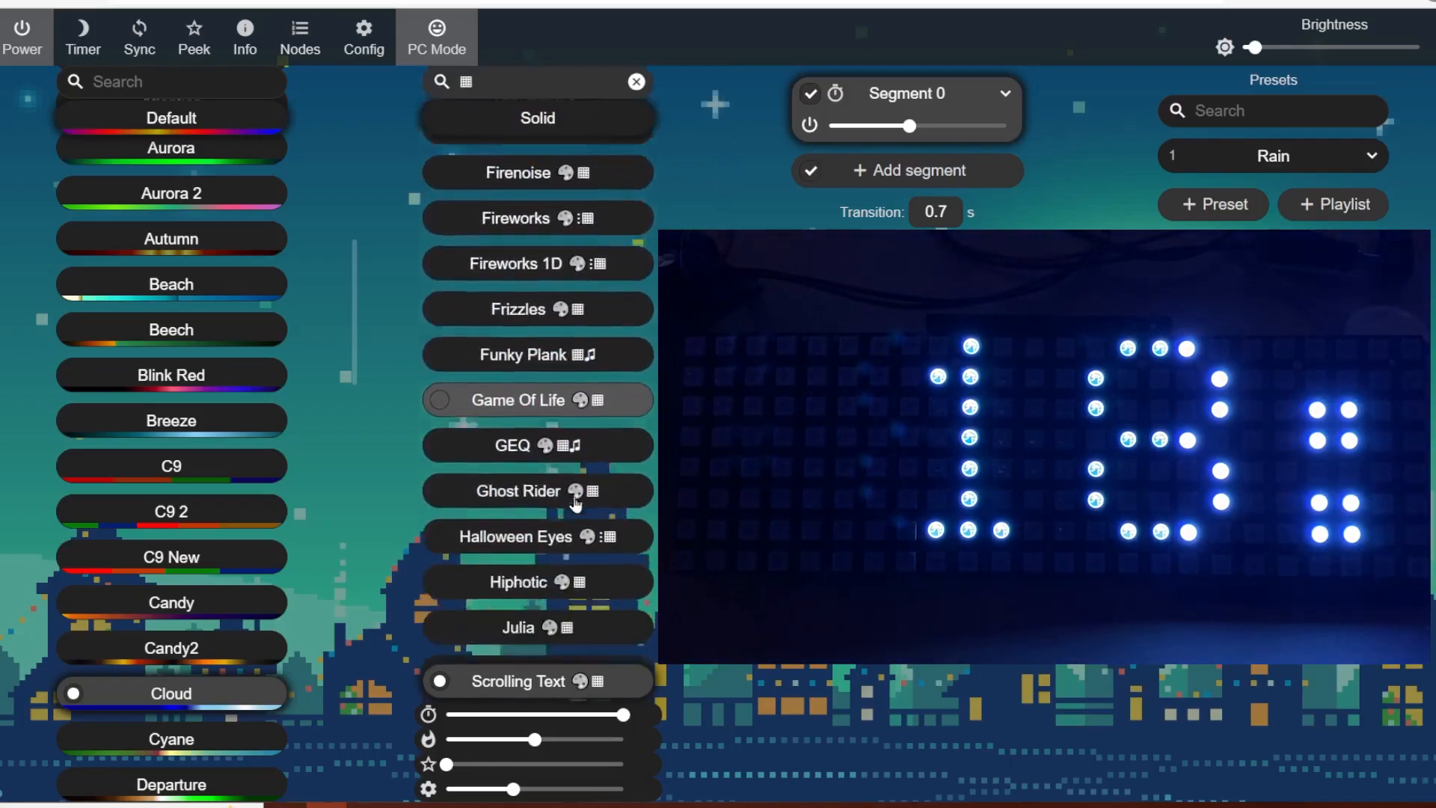
scroll("down", 3)
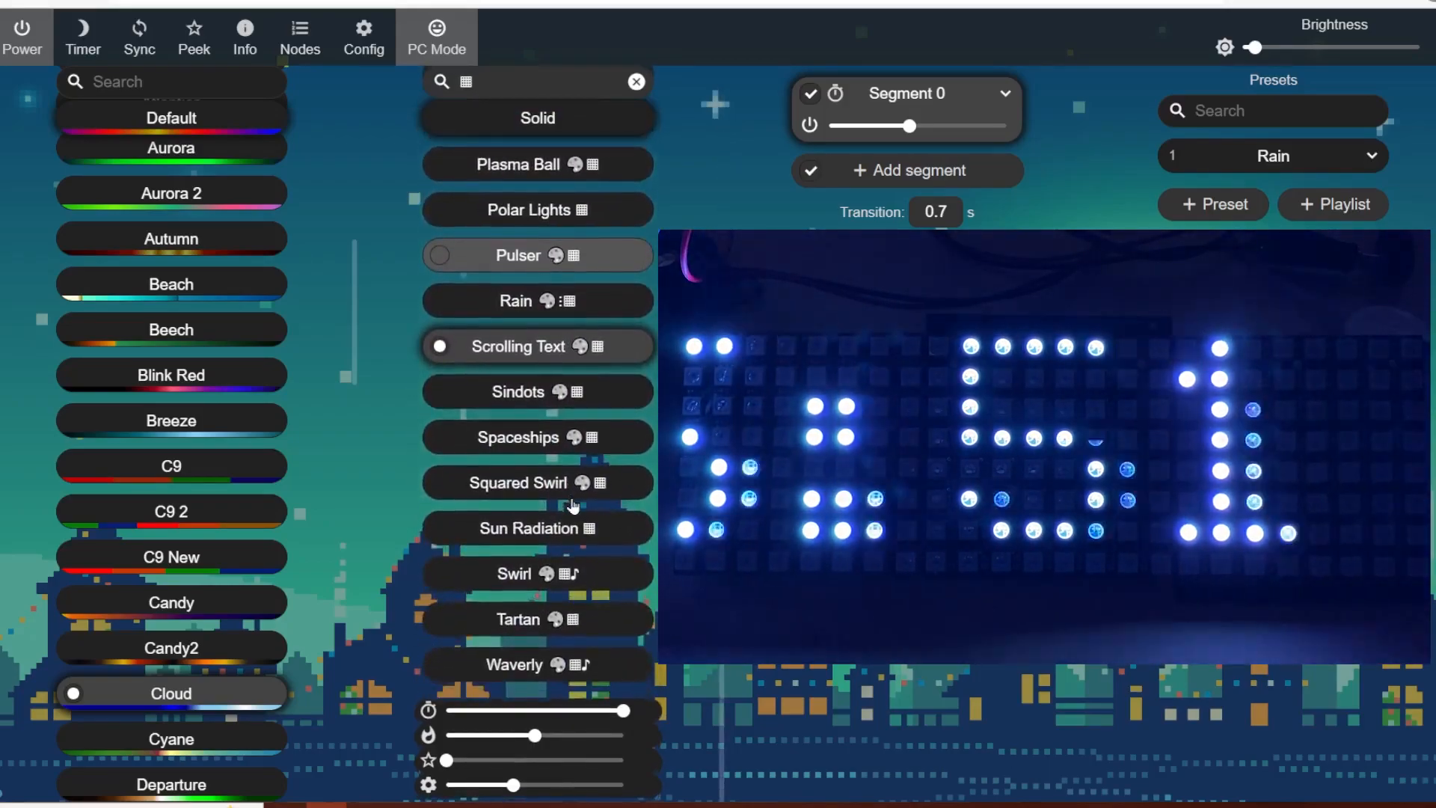
scroll("down", 3)
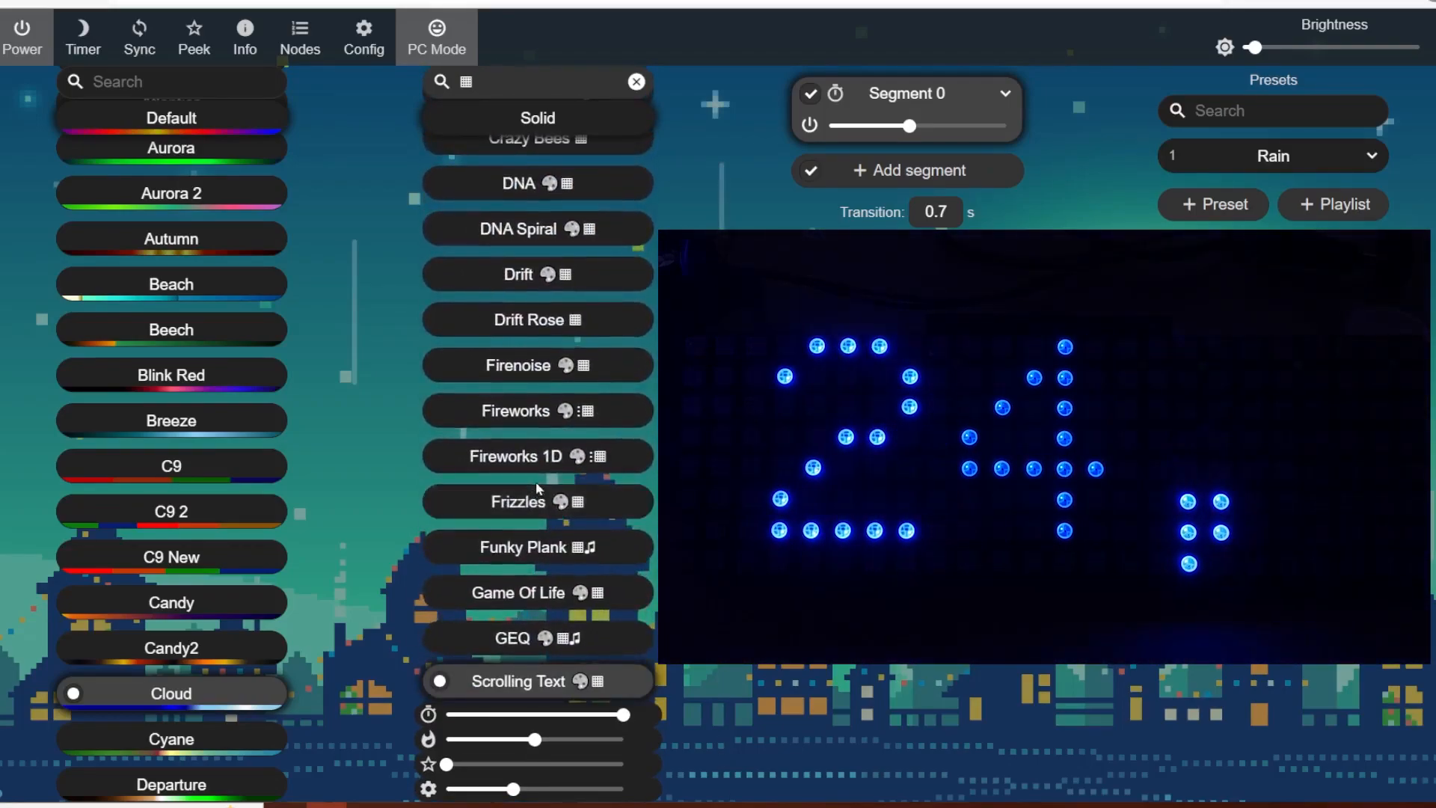
left_click(537, 411)
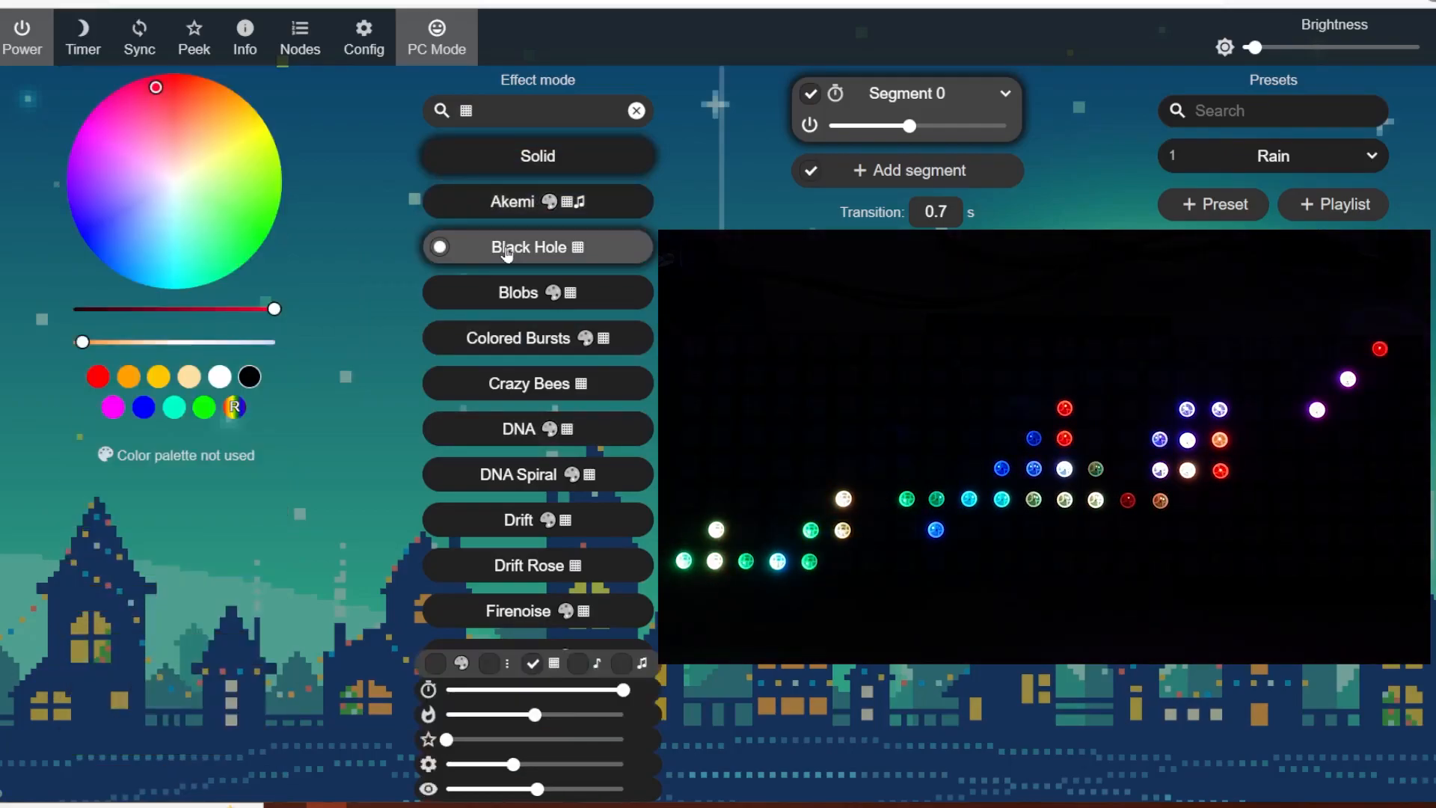
left_click(538, 292)
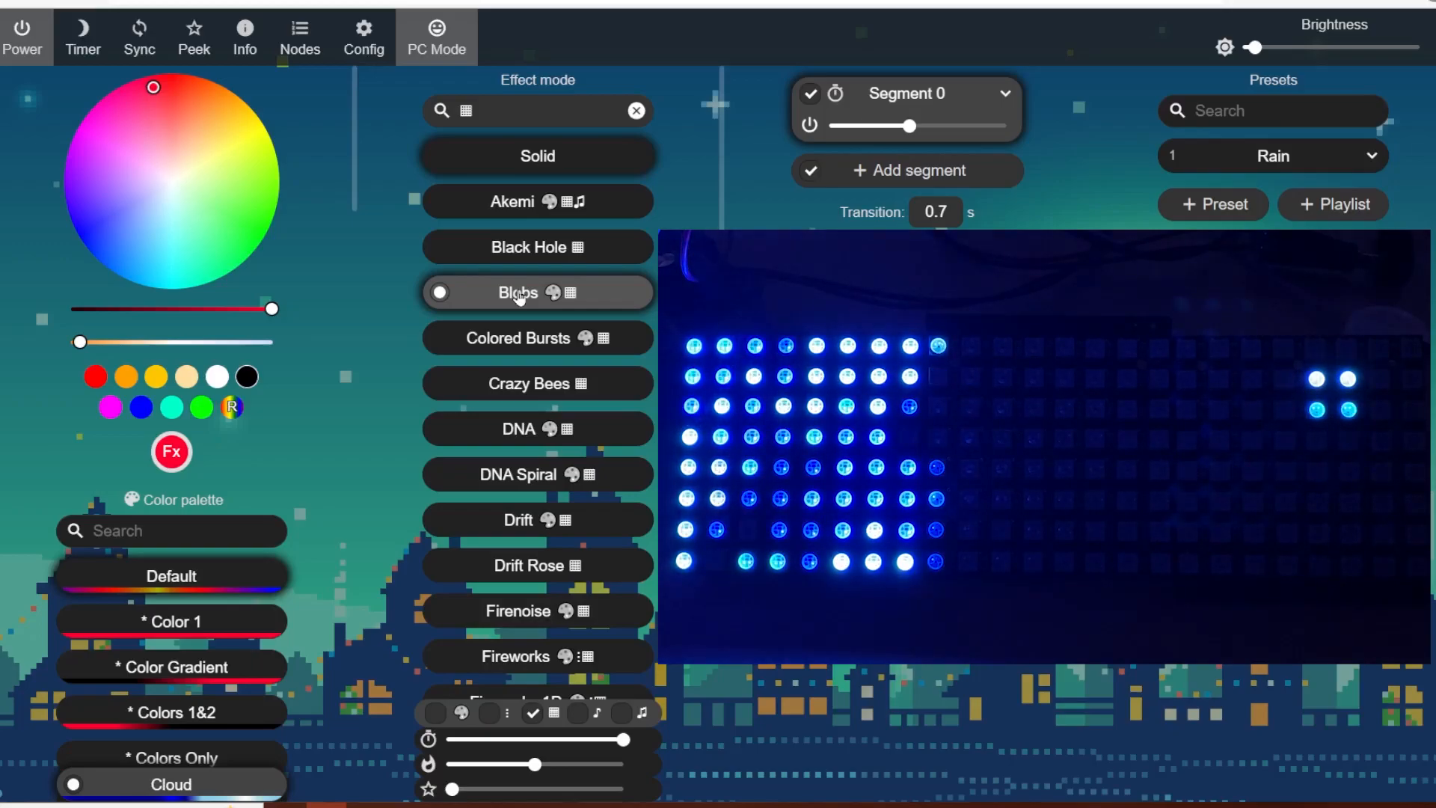
left_click(537, 338)
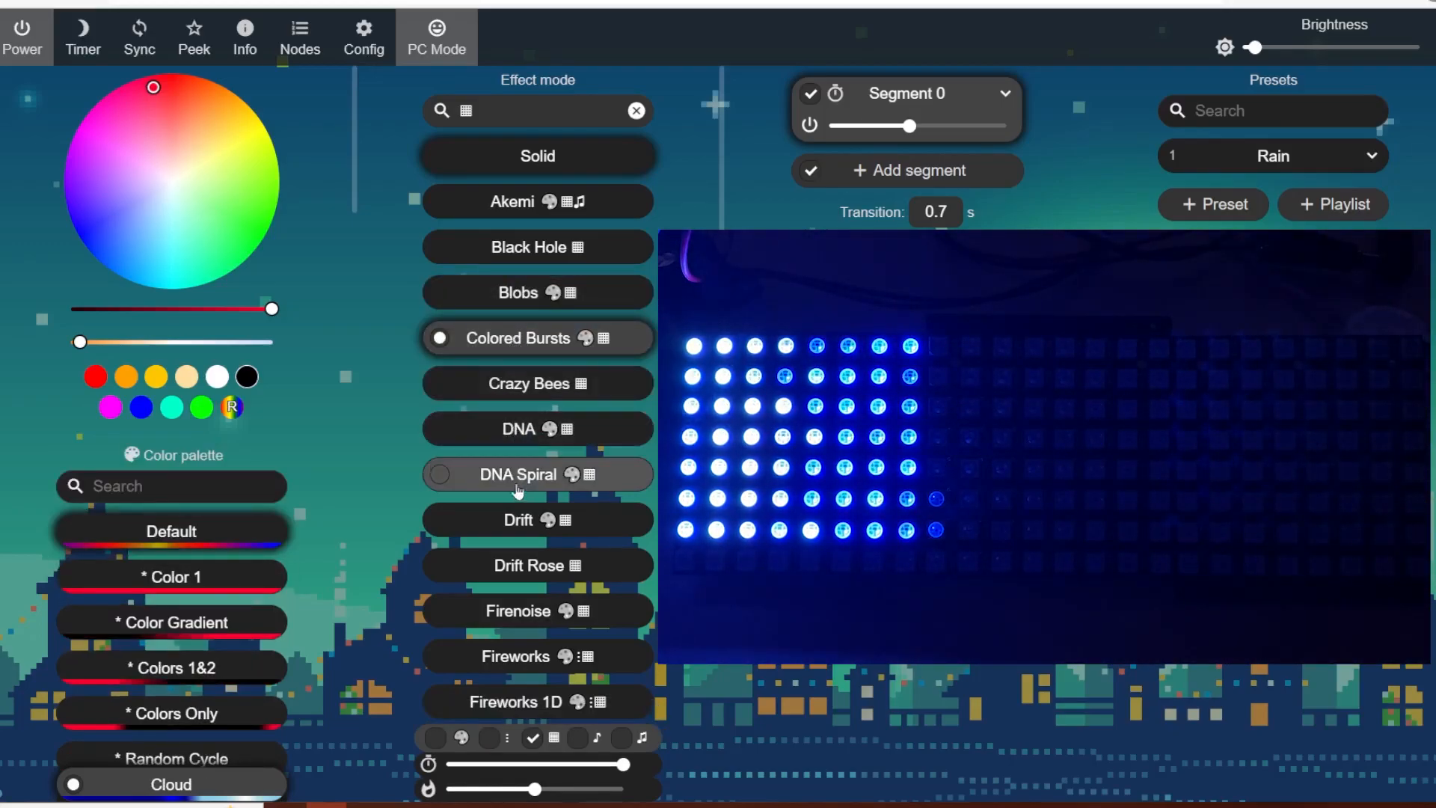
Step: Run DNA Spiral, Drift Rose and Game Of Life, ending on Hiphotic
left_click(537, 474)
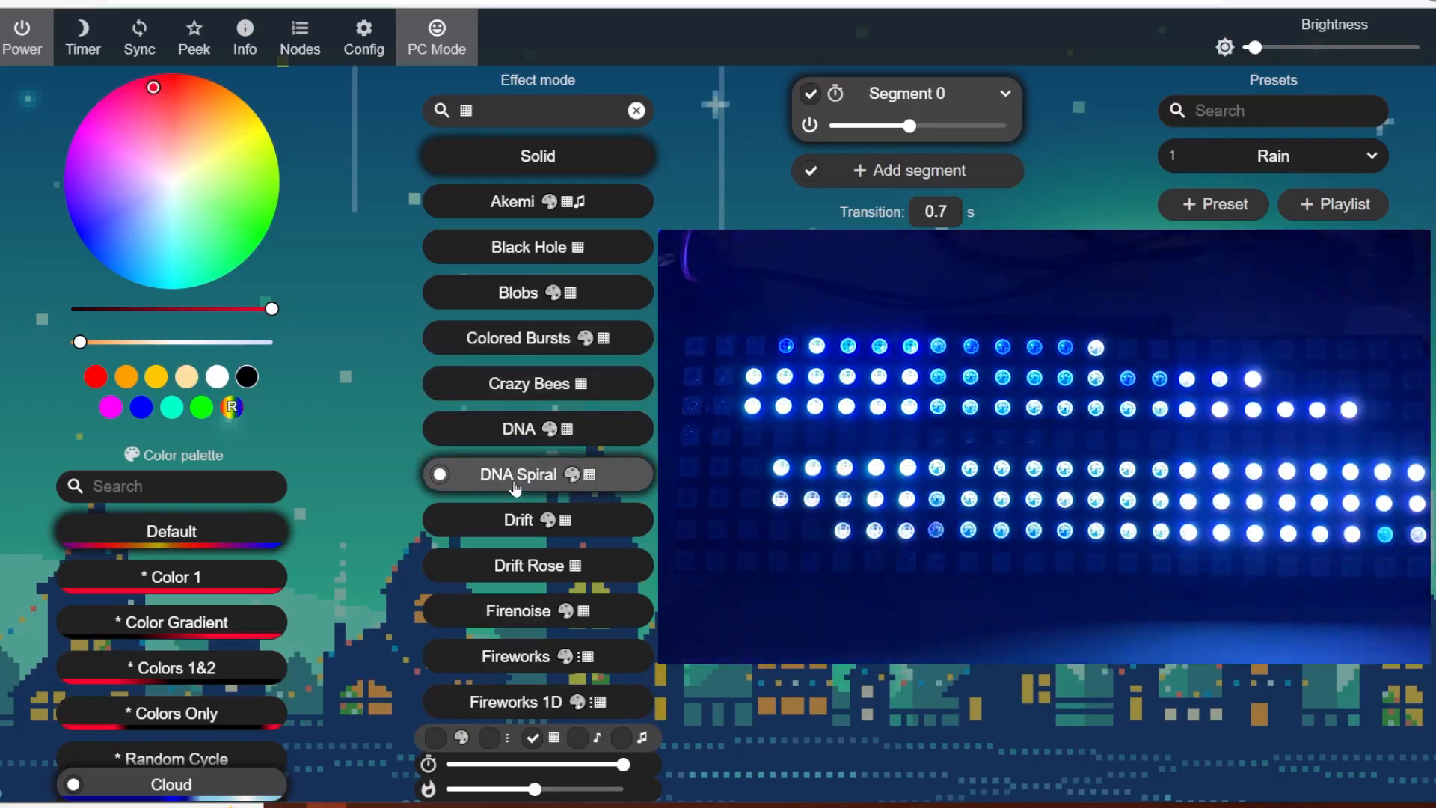
left_click(537, 565)
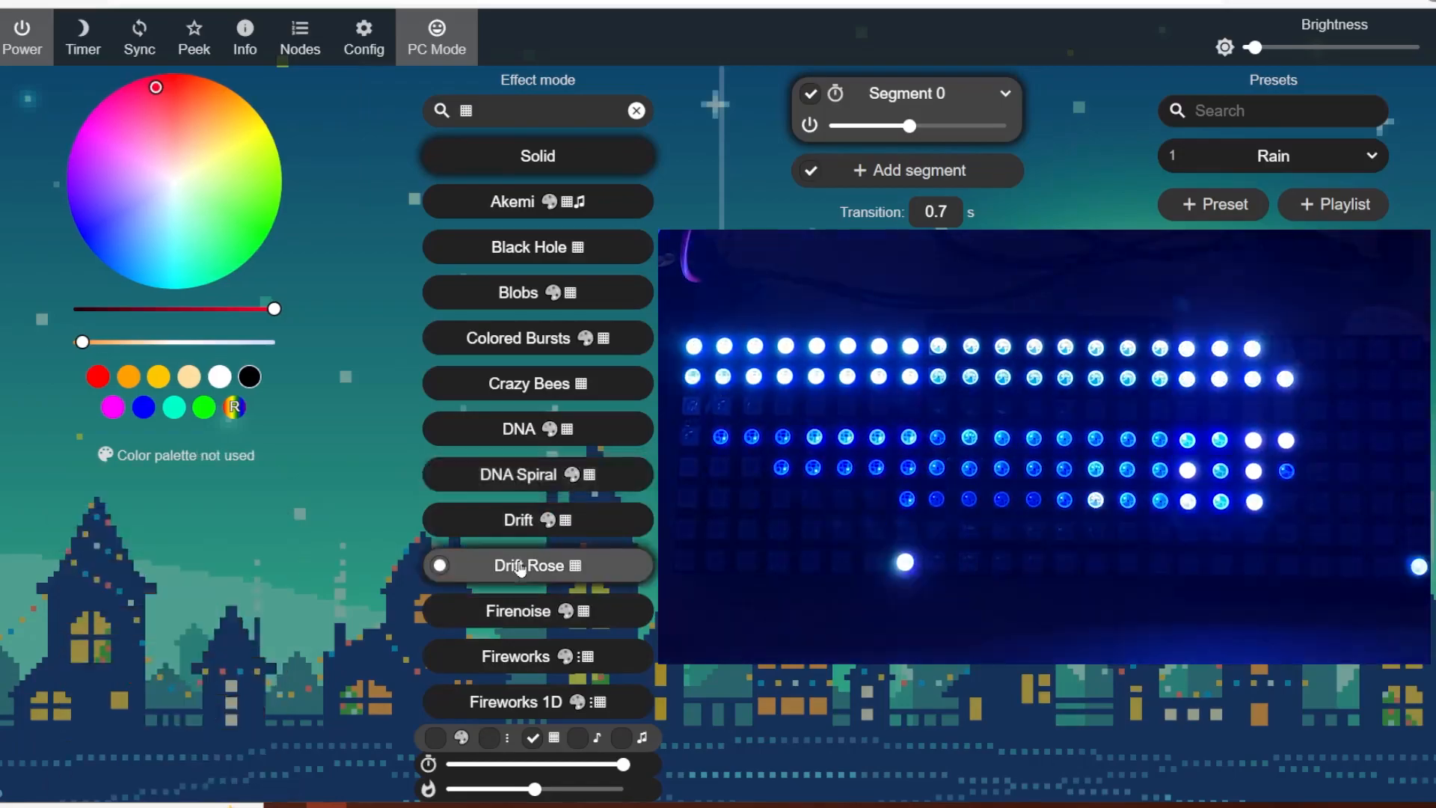
left_click(536, 566)
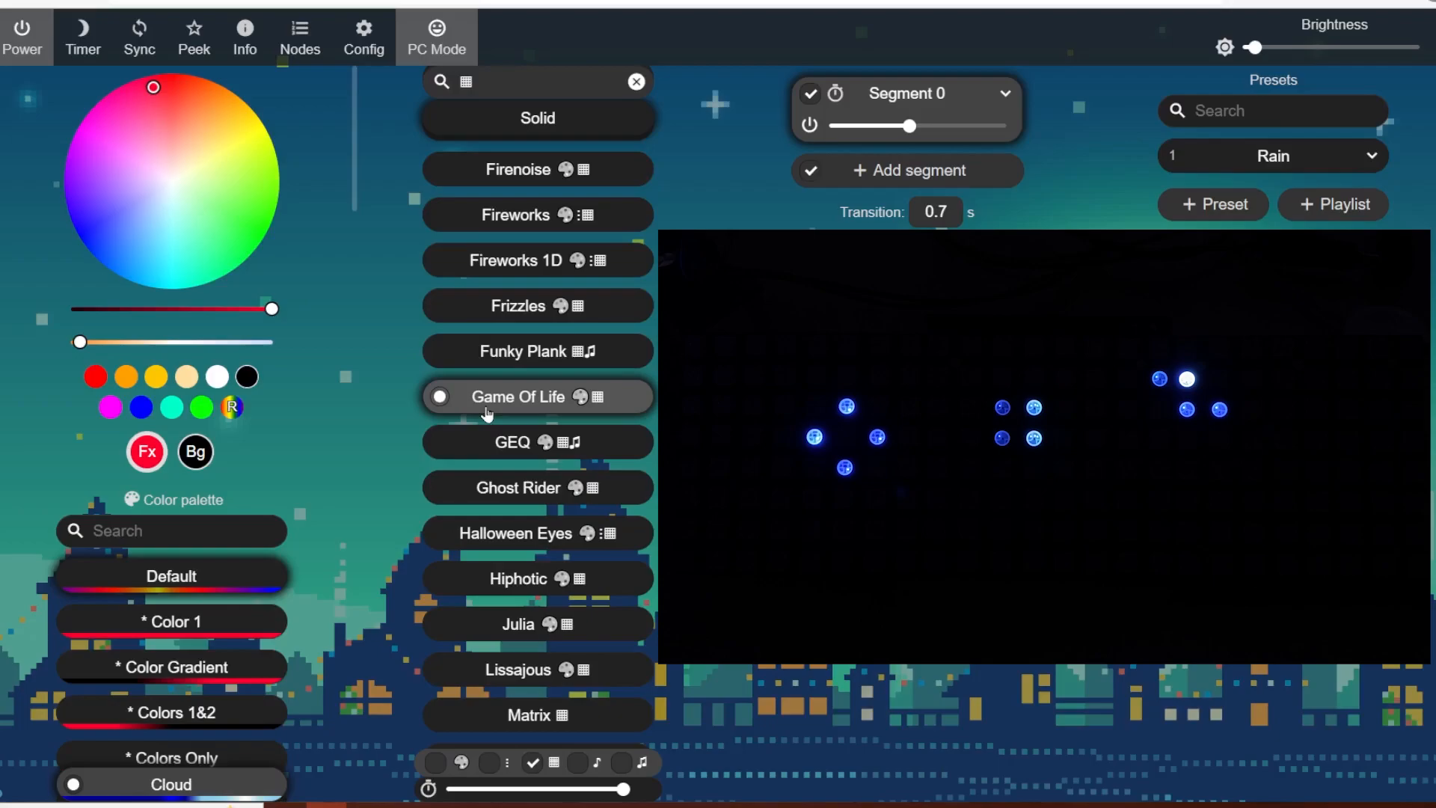
scroll("down", 3)
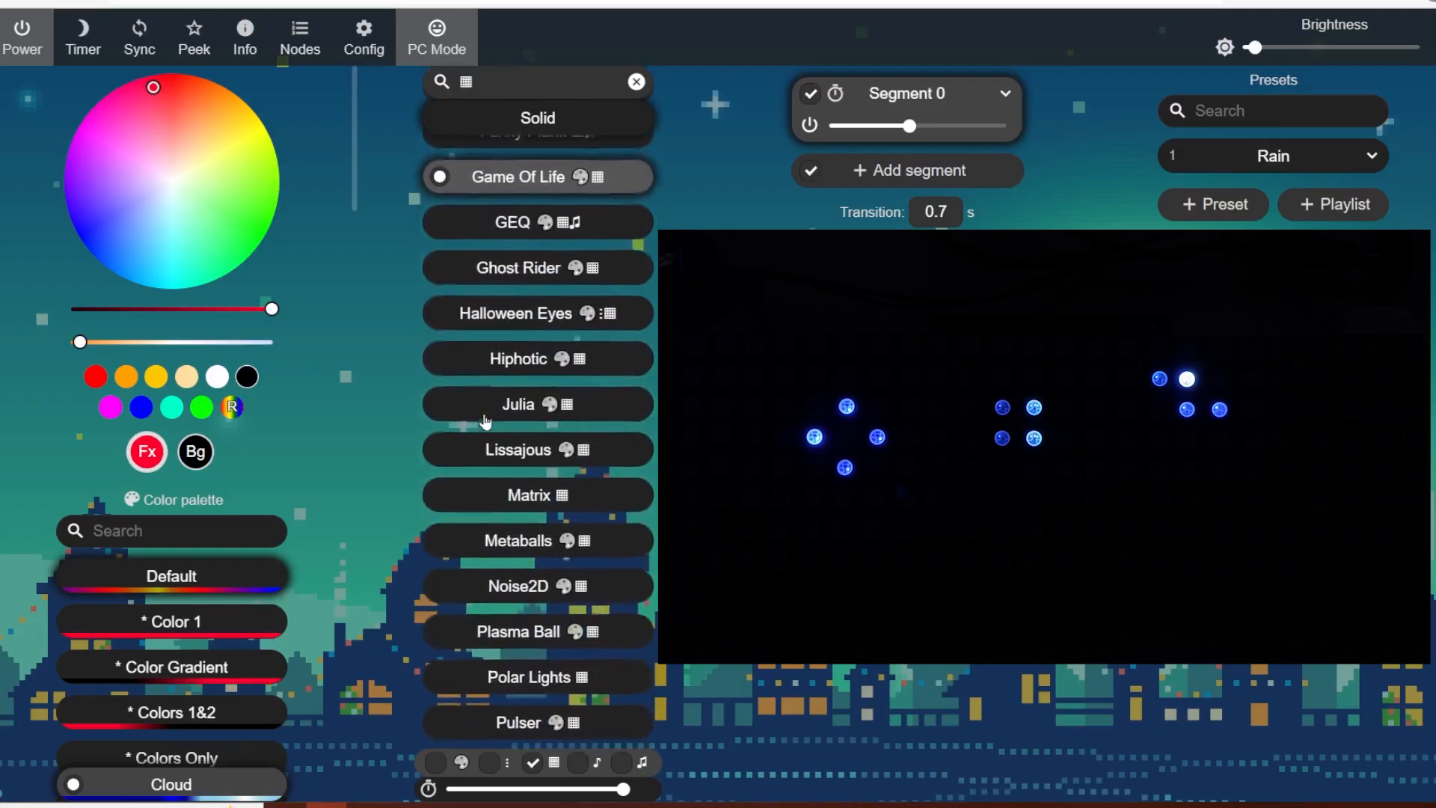
left_click(517, 404)
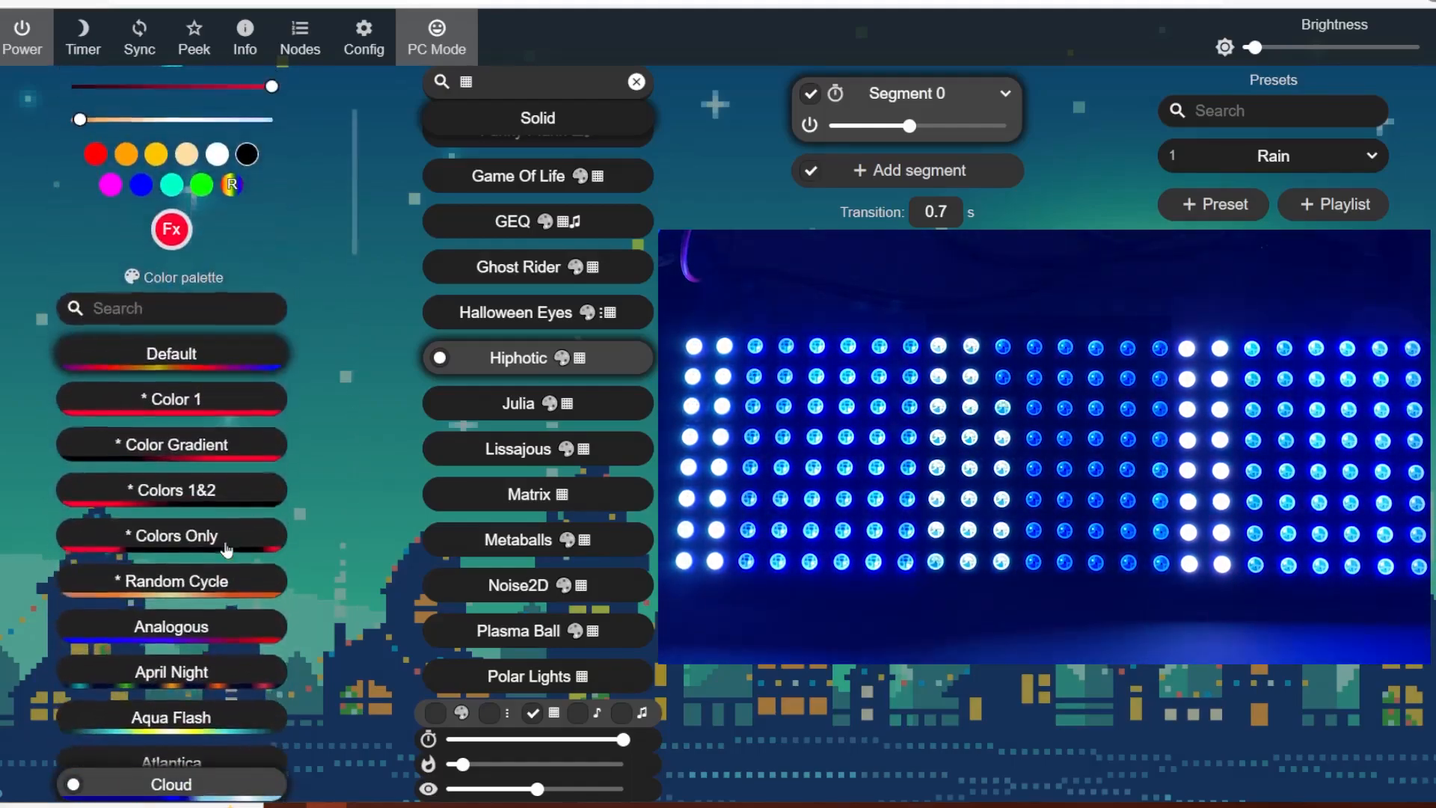
Step: Apply the Random Cycle palette, then run Julia, Noise2D and Plasma Ball, ending on Tartan
left_click(171, 582)
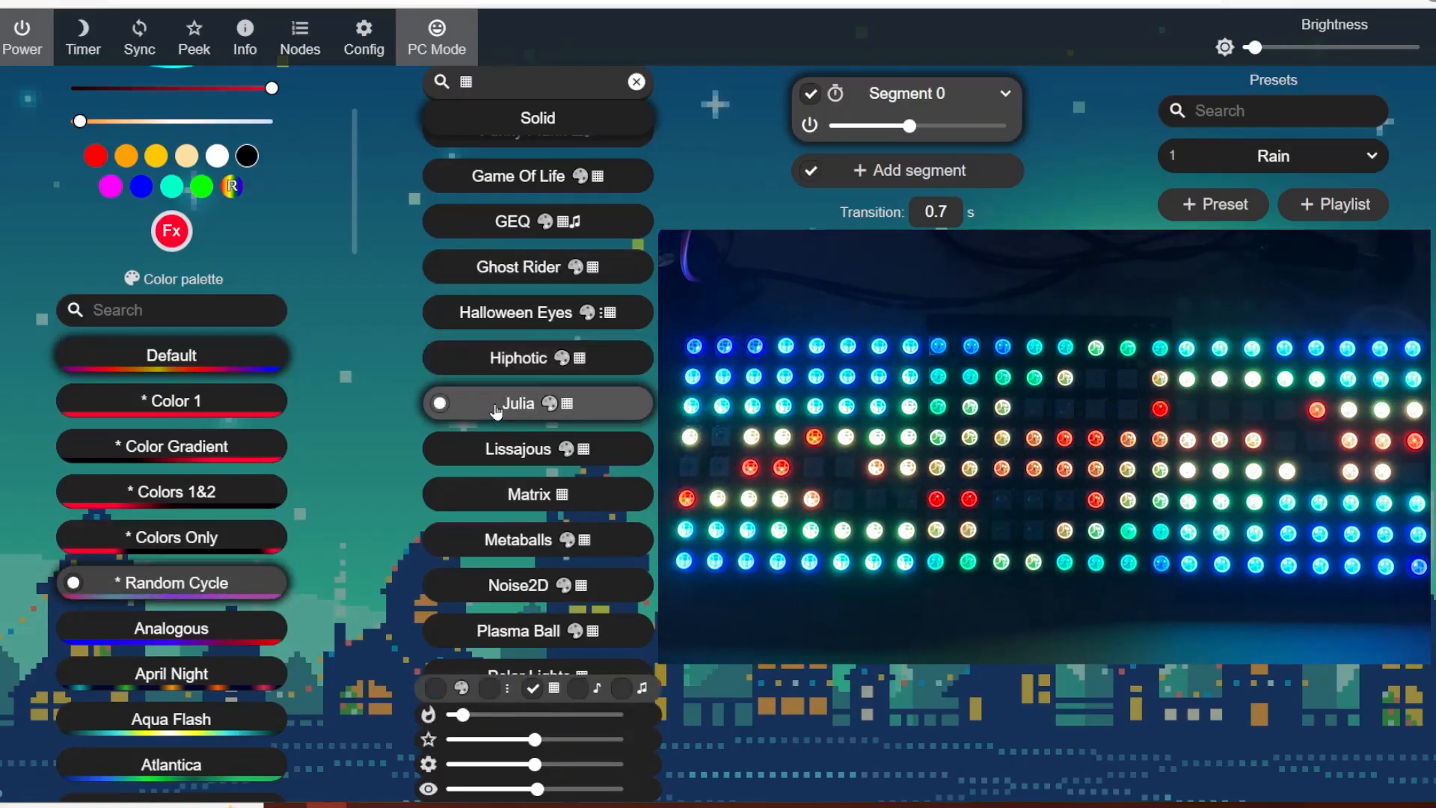
left_click(537, 448)
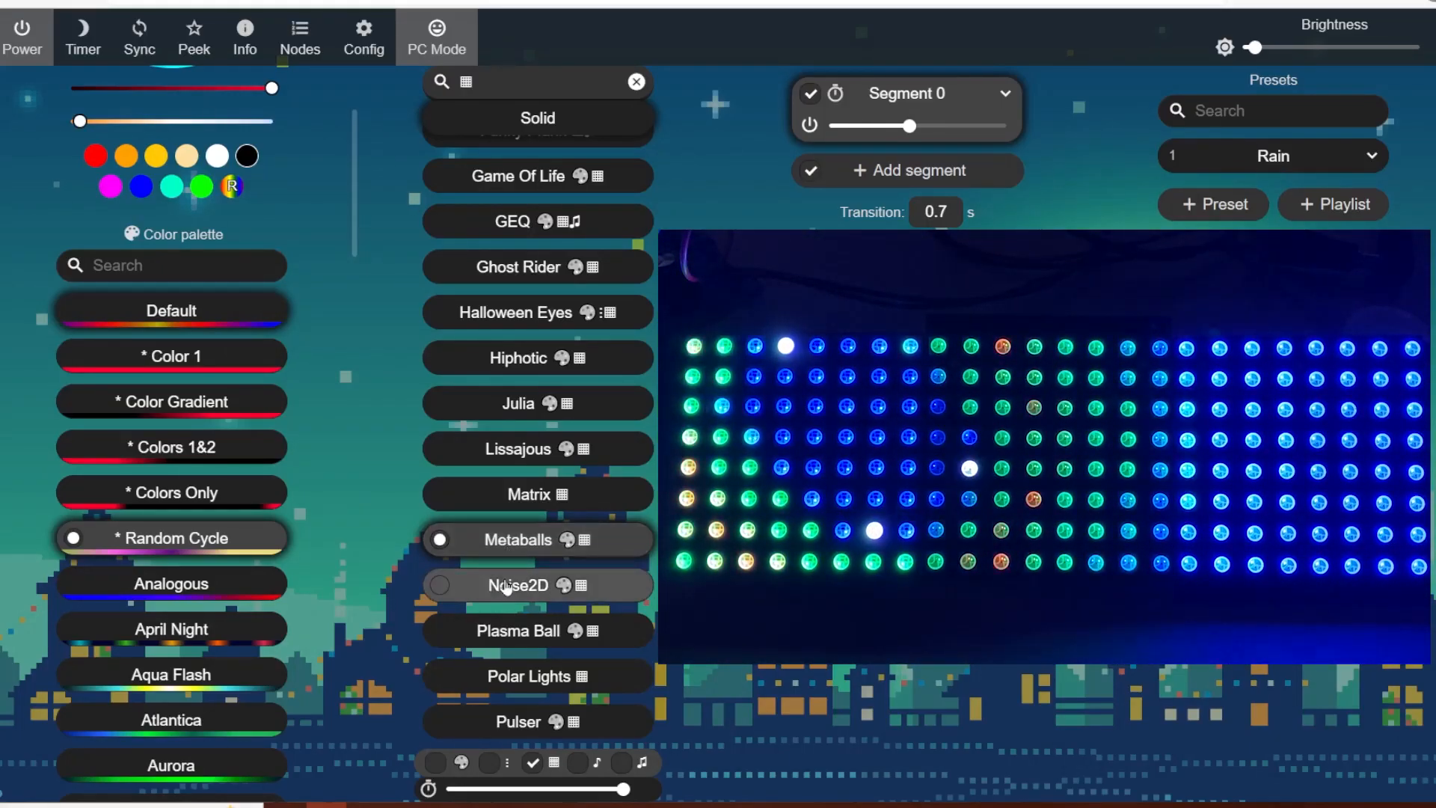
left_click(516, 585)
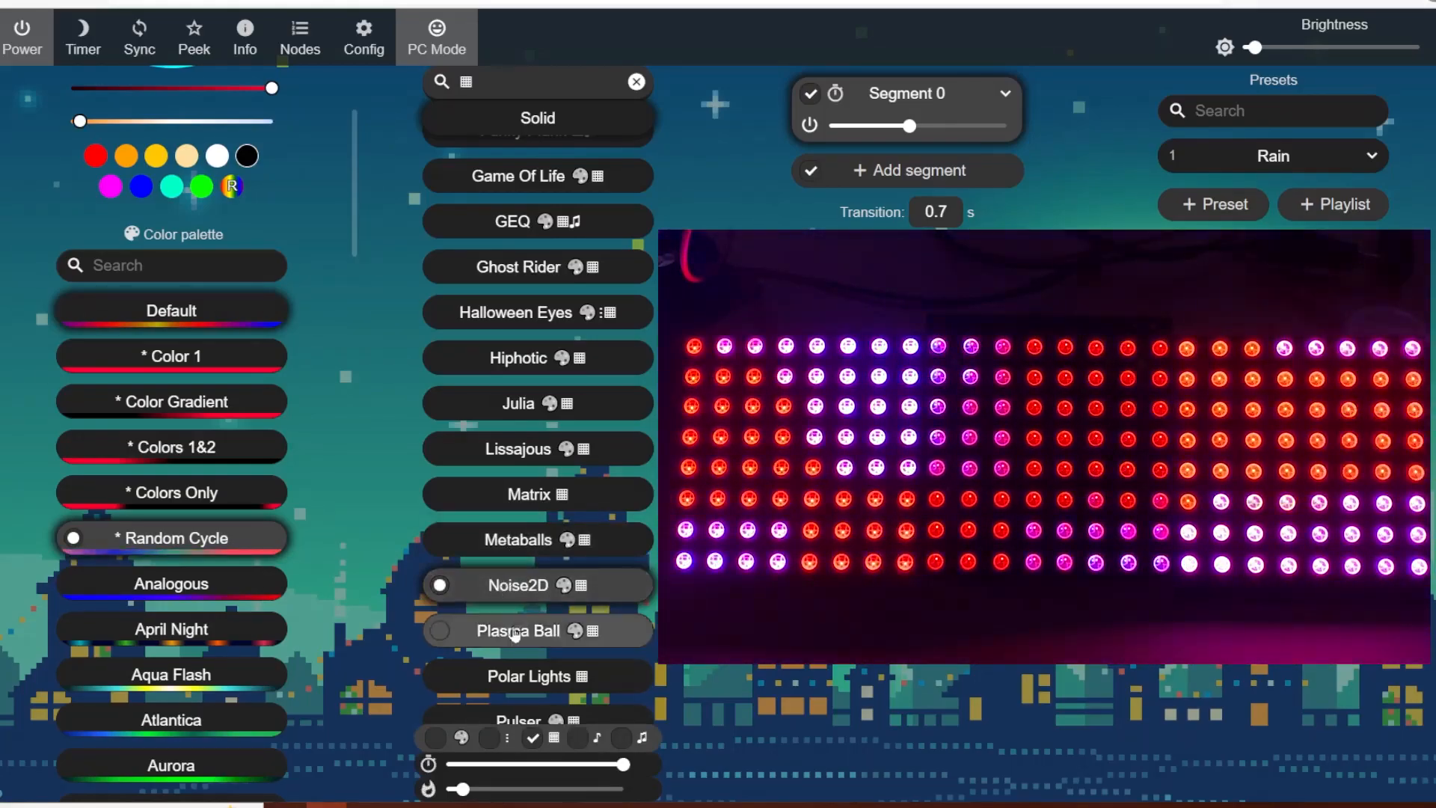
left_click(518, 629)
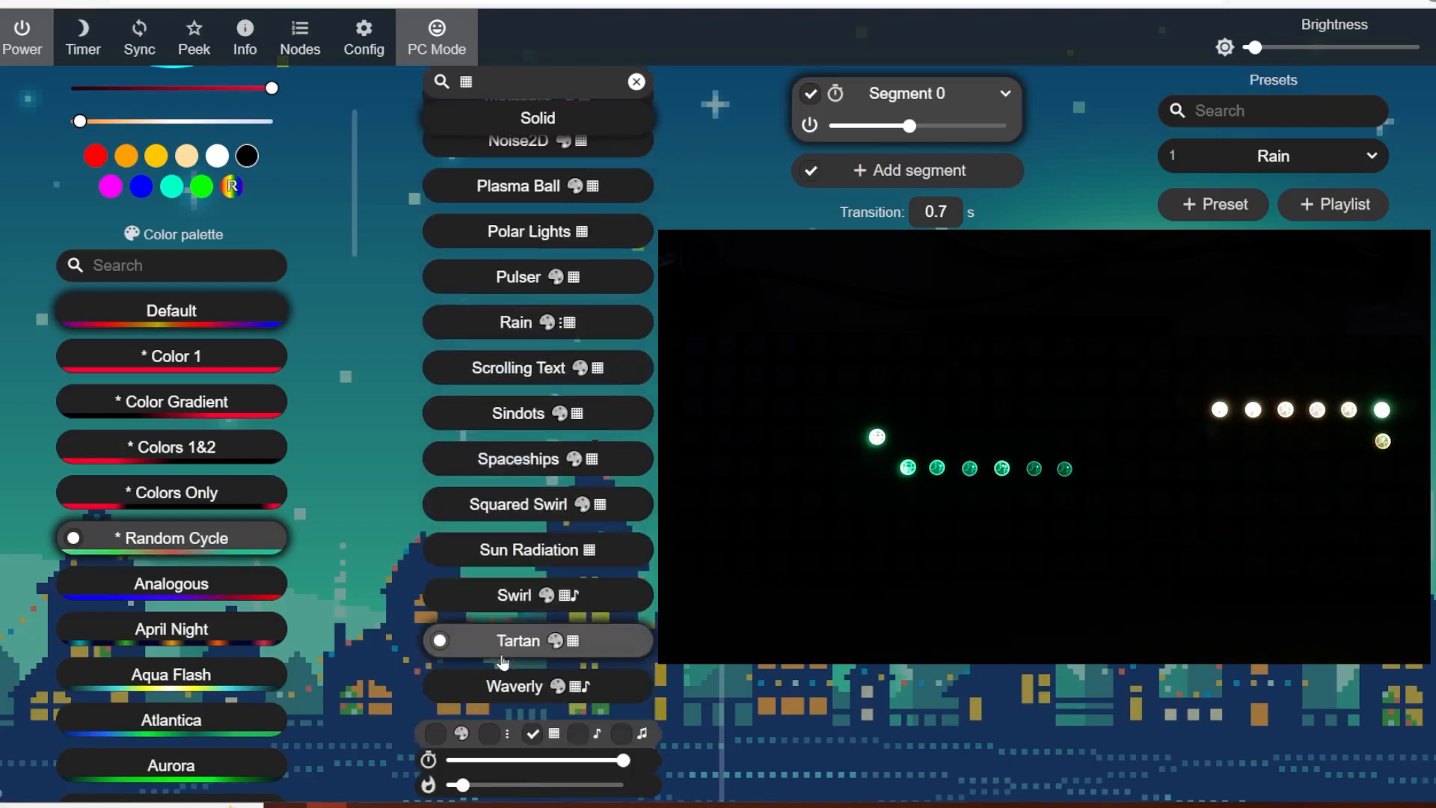
left_click(518, 640)
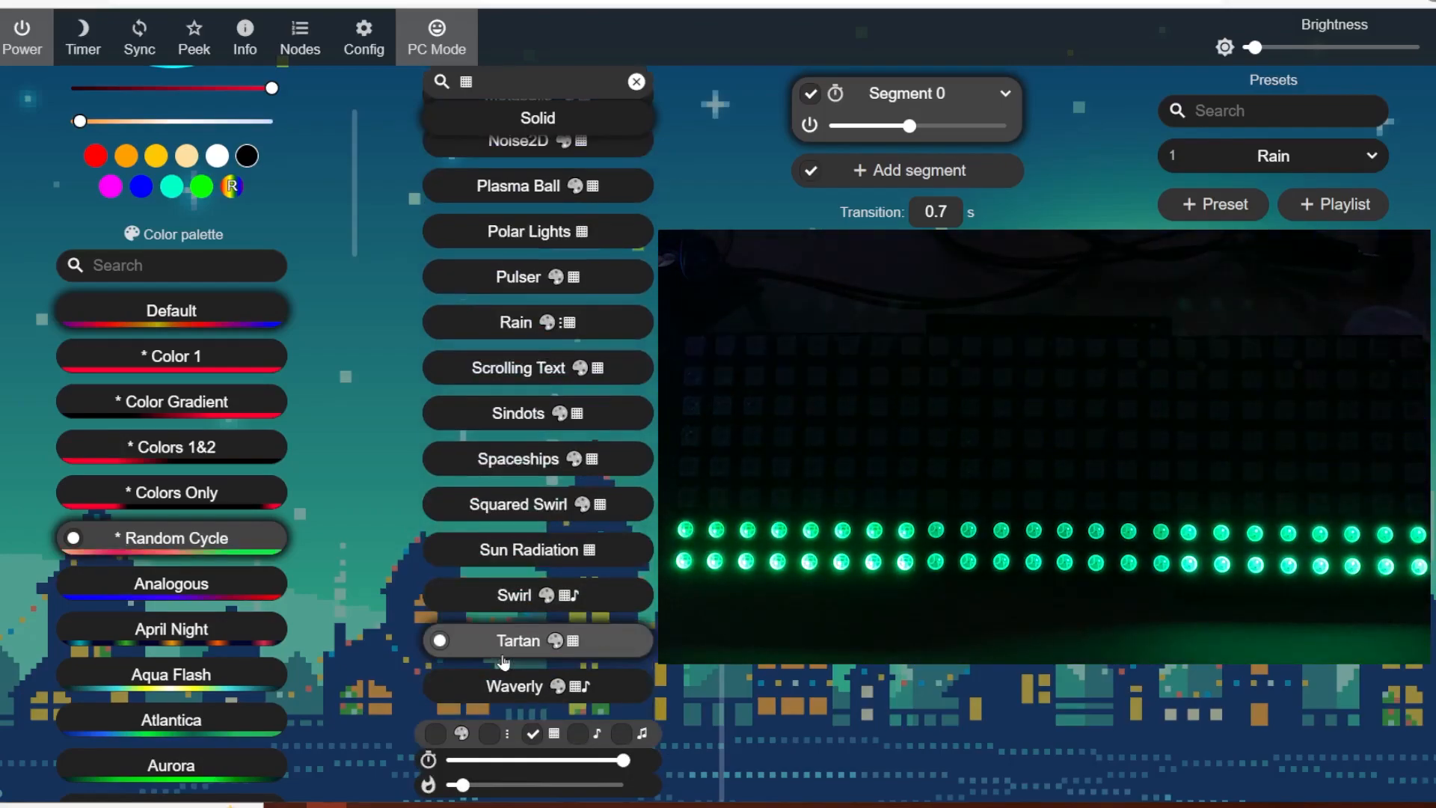
Step: Run Scrolling Text, tune its speed, set Trail to 255 and Font size to 24
left_click(535, 503)
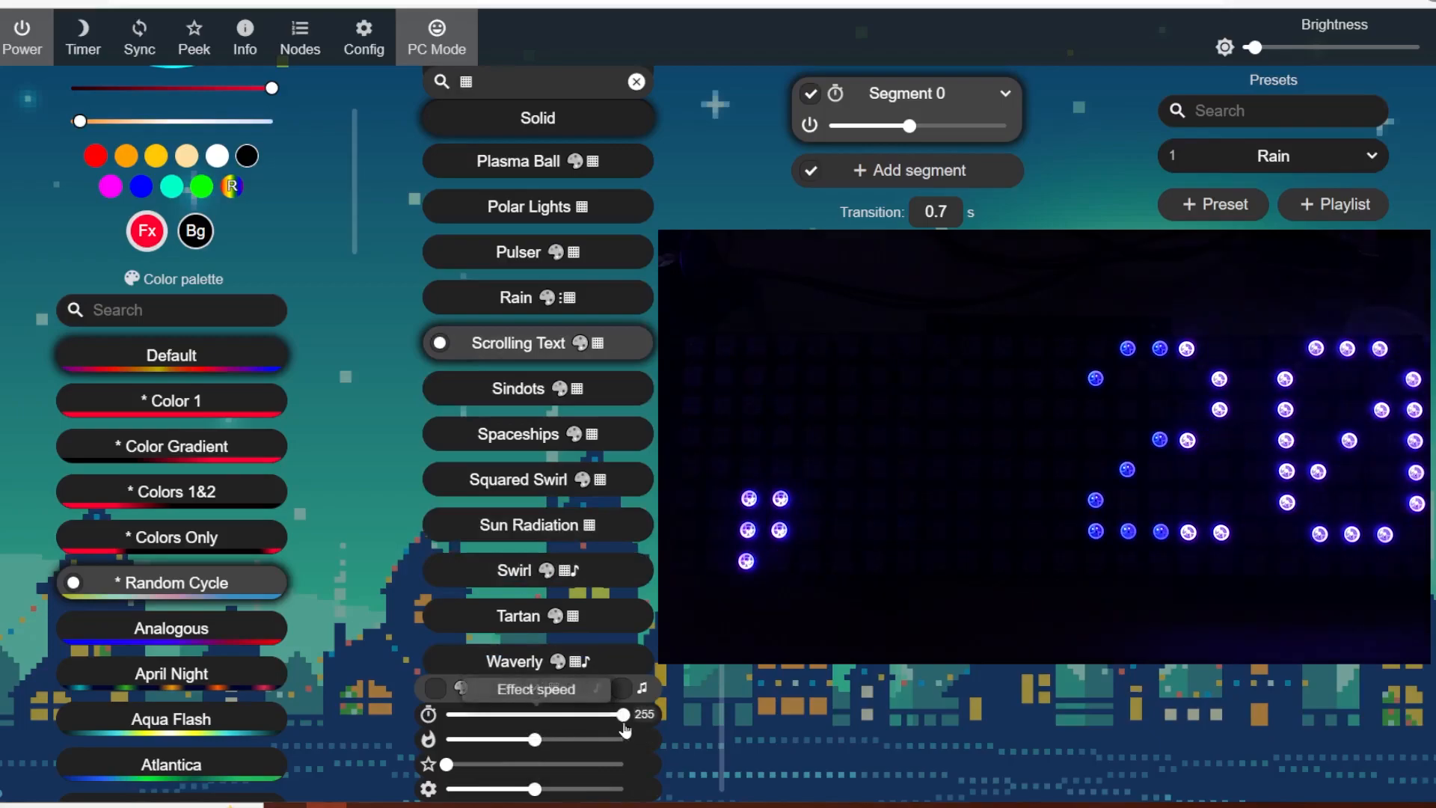
left_click_drag(625, 714, 486, 713)
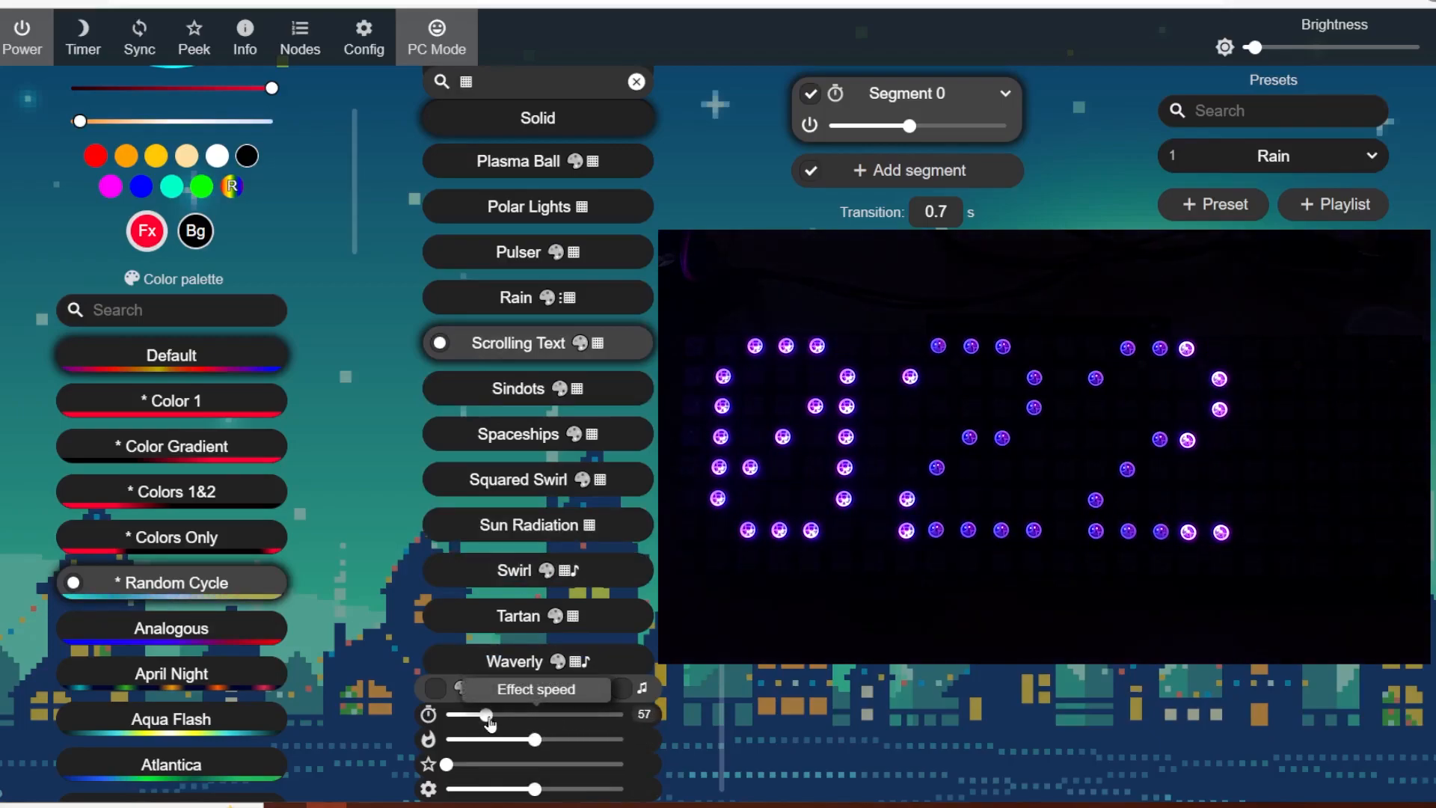
left_click_drag(509, 739, 535, 739)
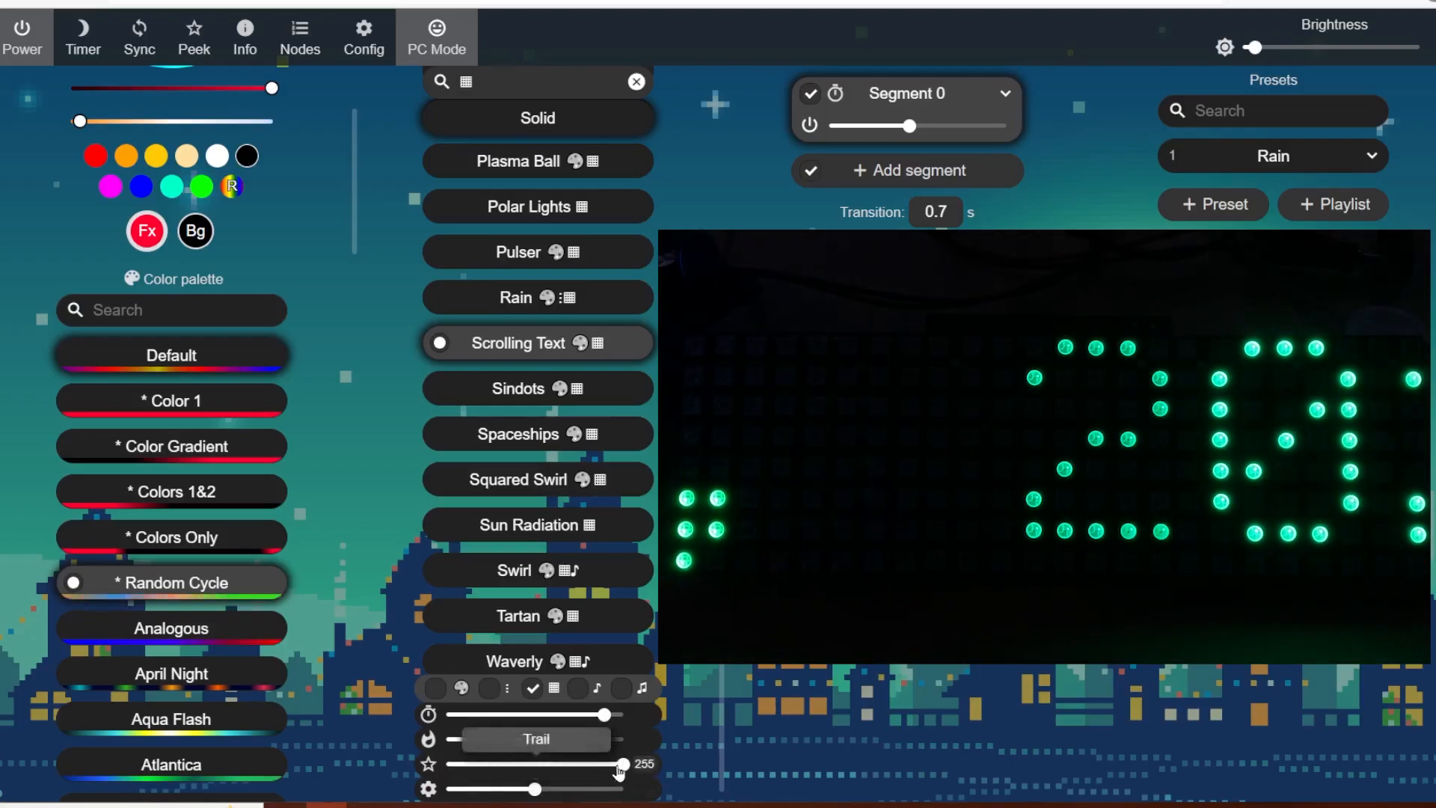
left_click_drag(623, 763, 520, 764)
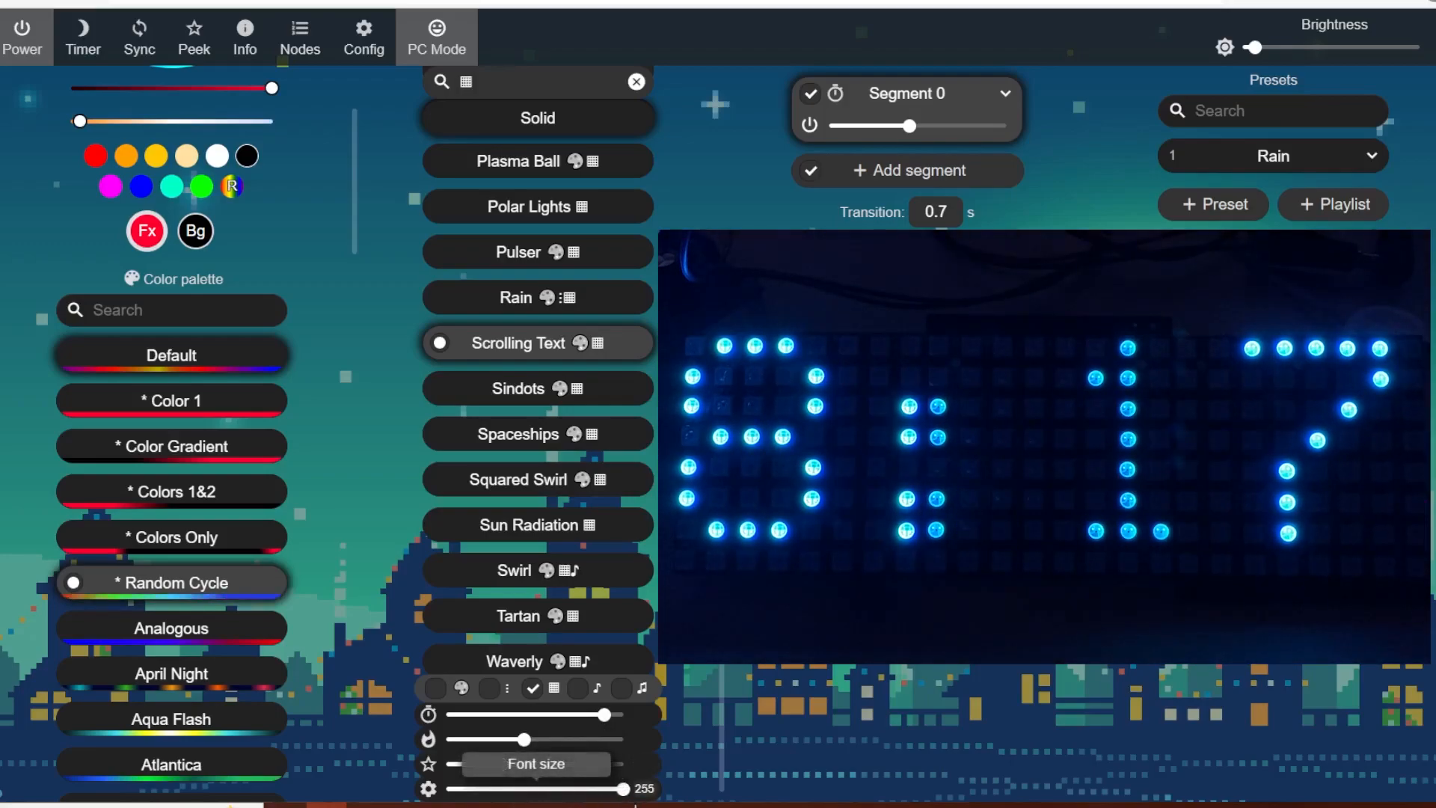
left_click_drag(613, 788, 602, 788)
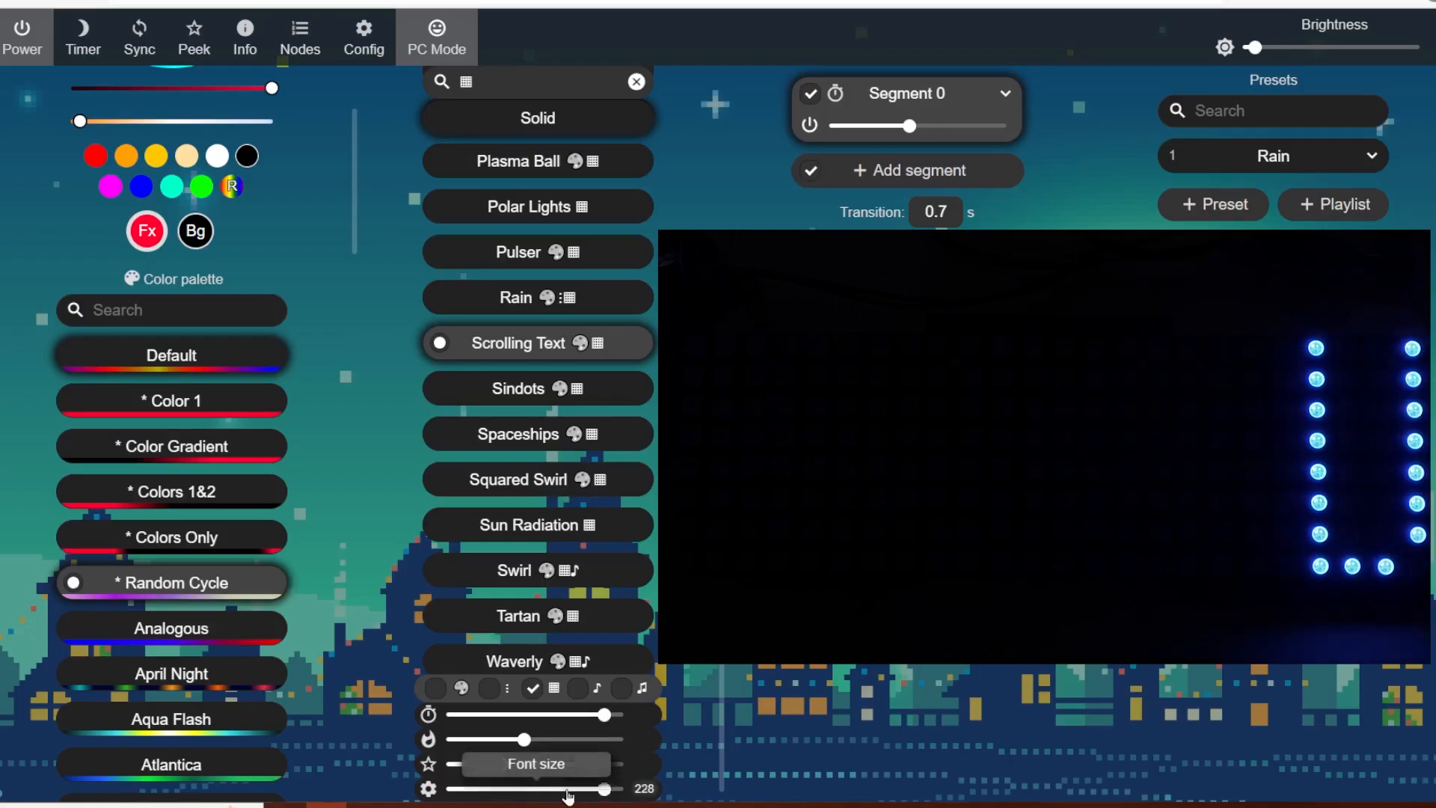
left_click_drag(605, 788, 458, 789)
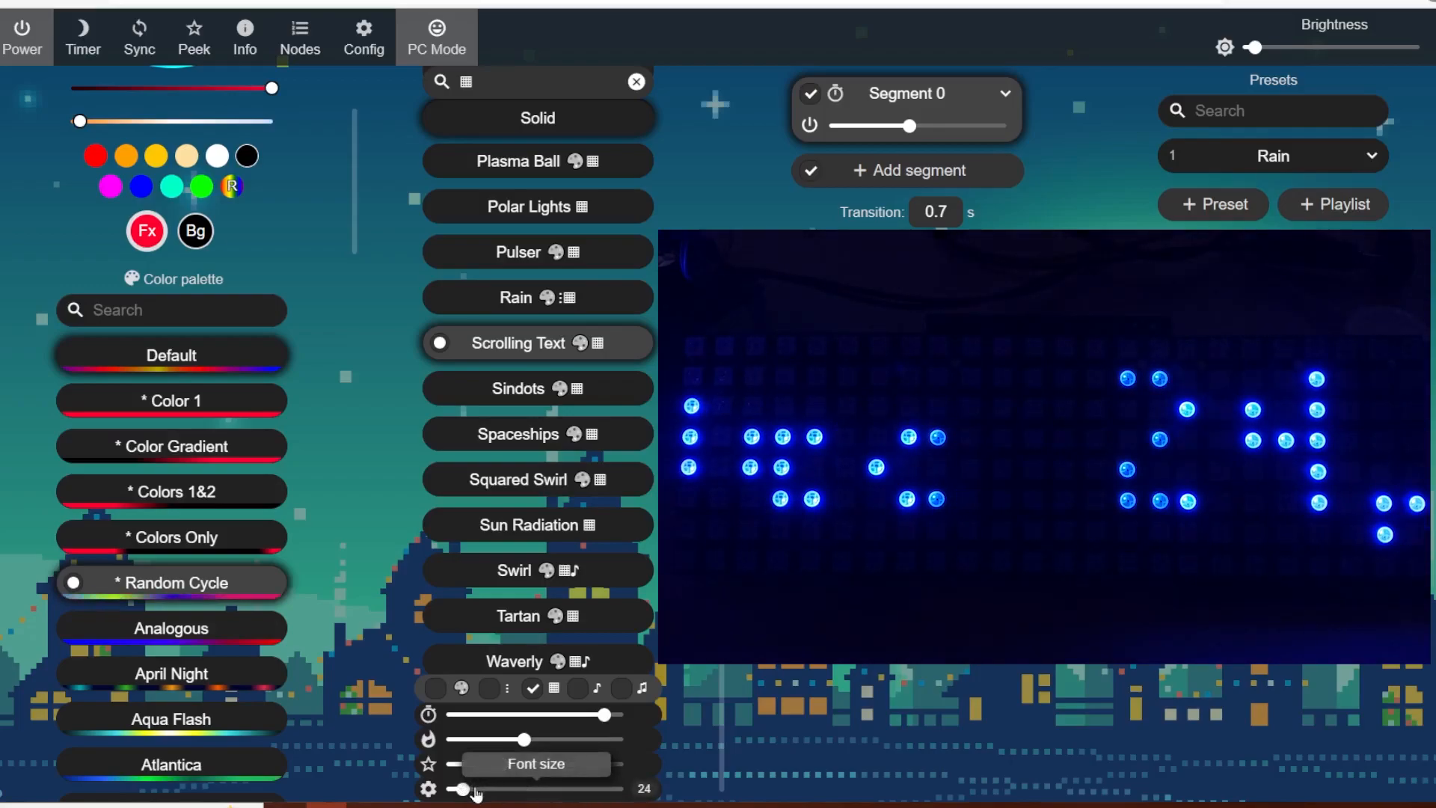
left_click_drag(462, 788, 520, 788)
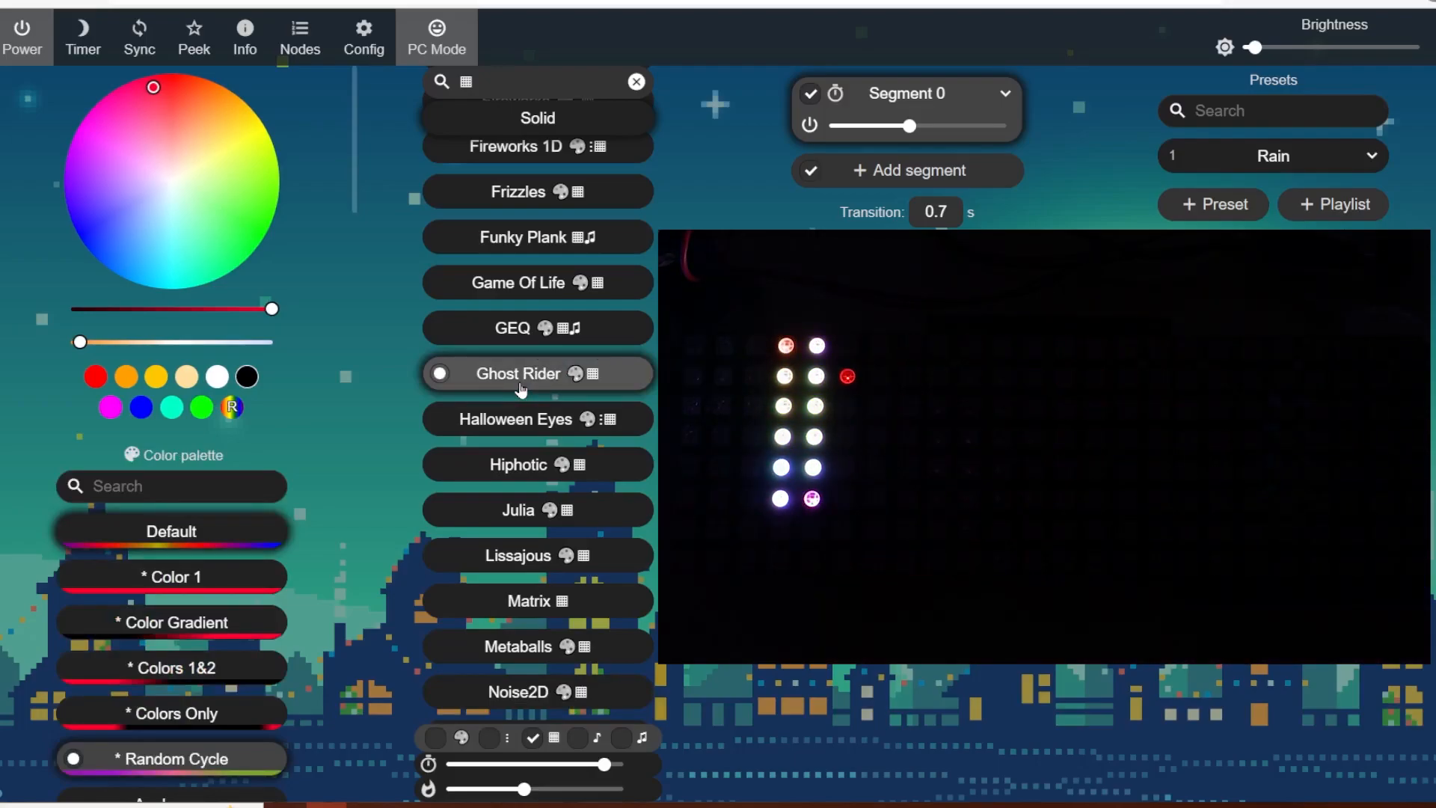
Step: Run Ghost Rider, GEQ and Funky Plank, then scroll up and select Akemi
left_click(513, 327)
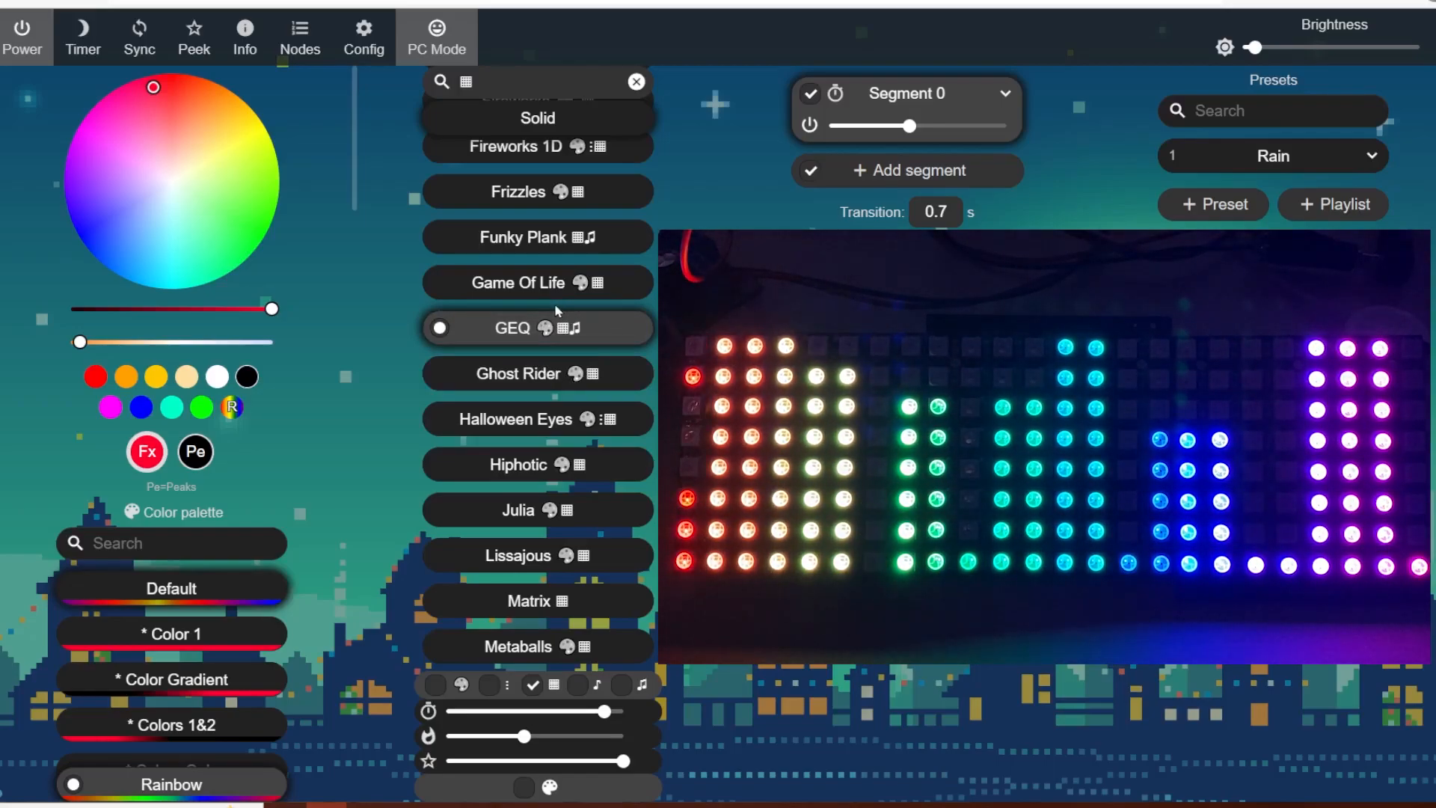
left_click(537, 237)
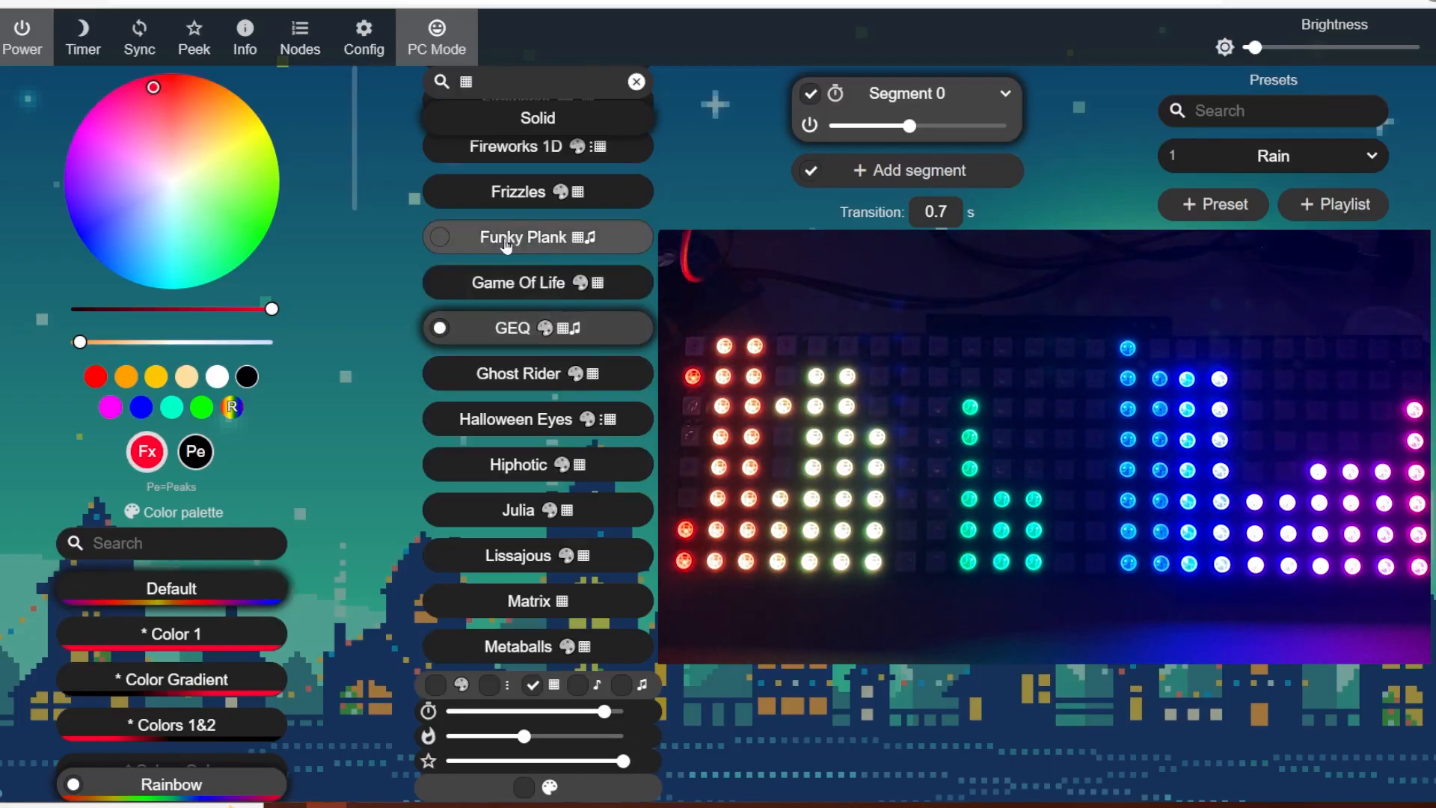
left_click(537, 236)
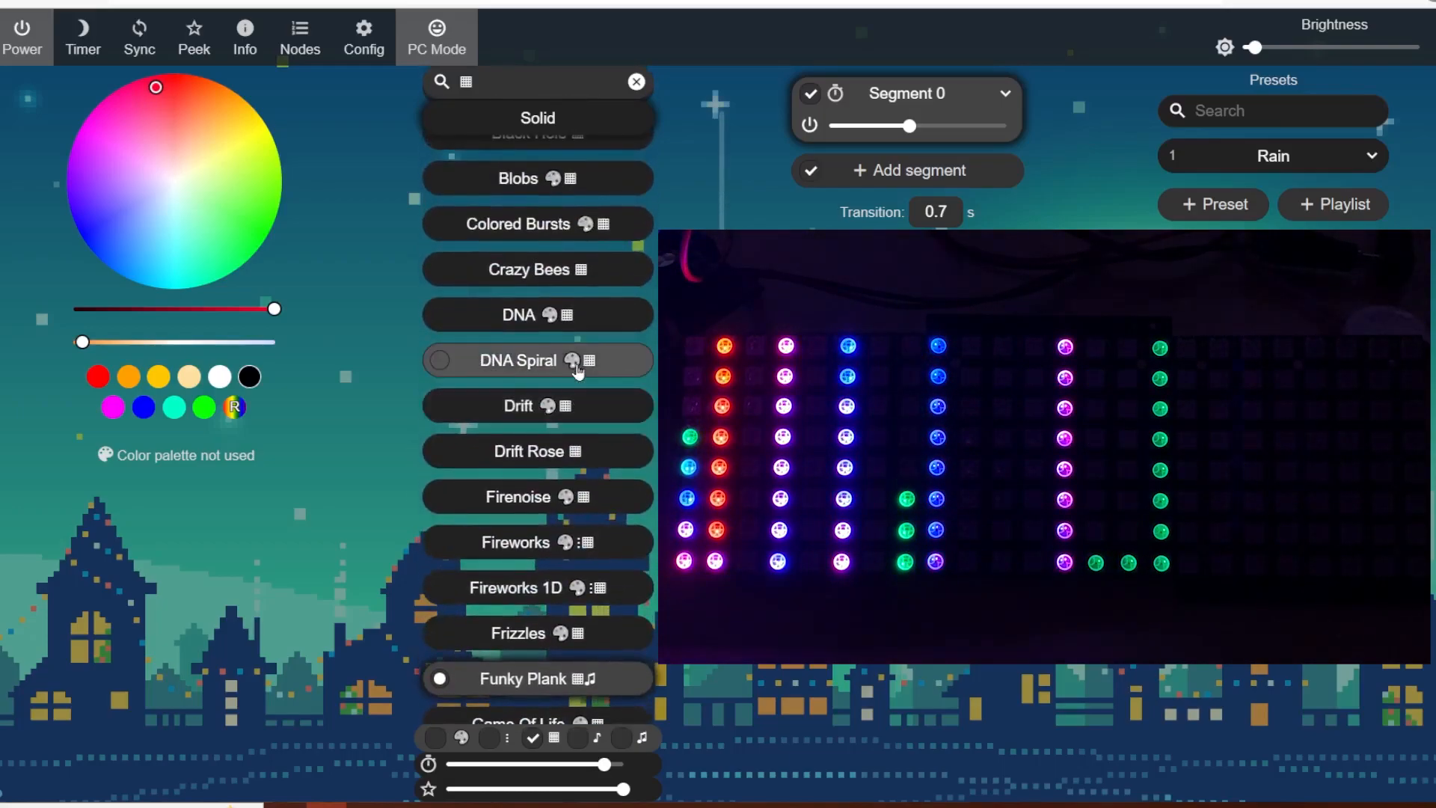
scroll("up", 3)
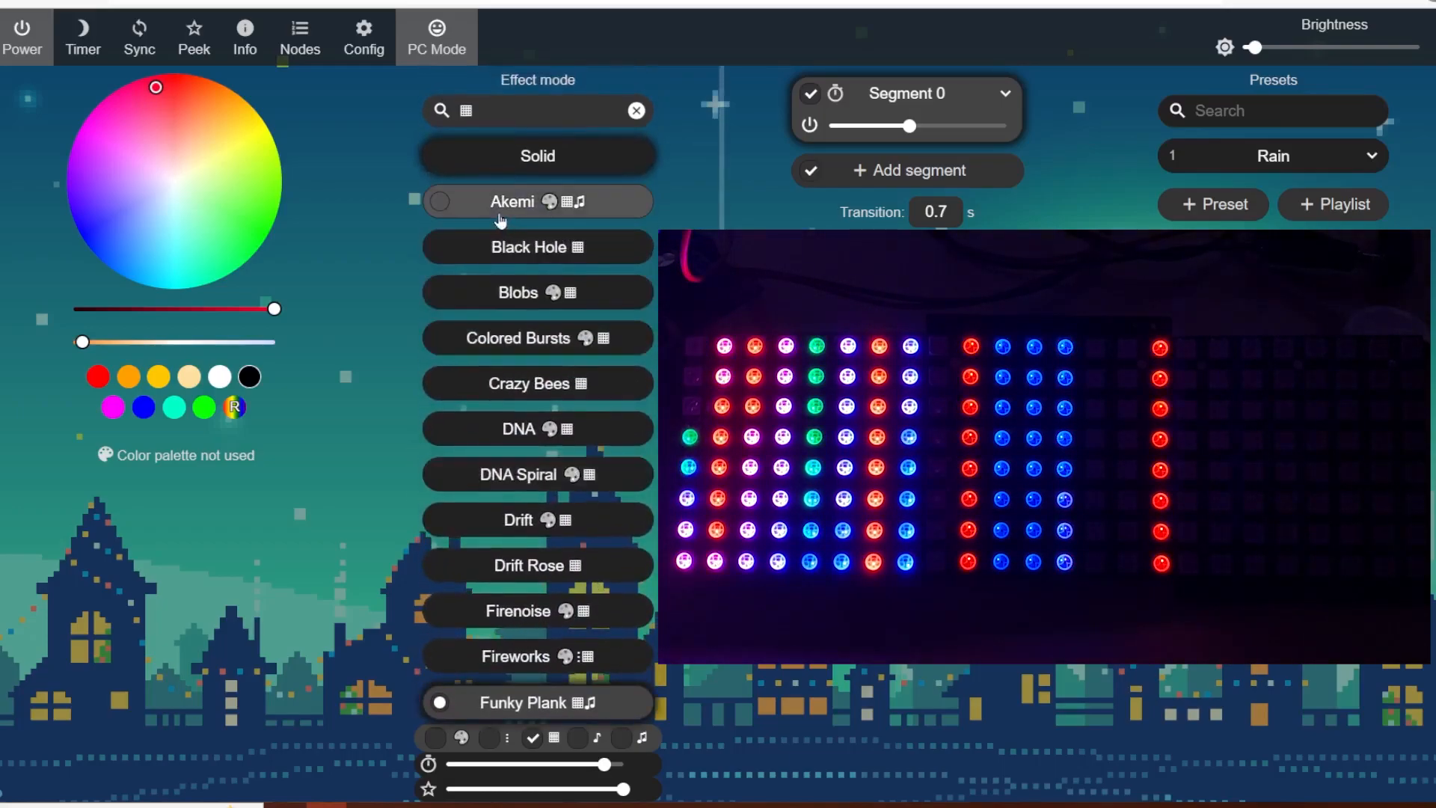
left_click(537, 202)
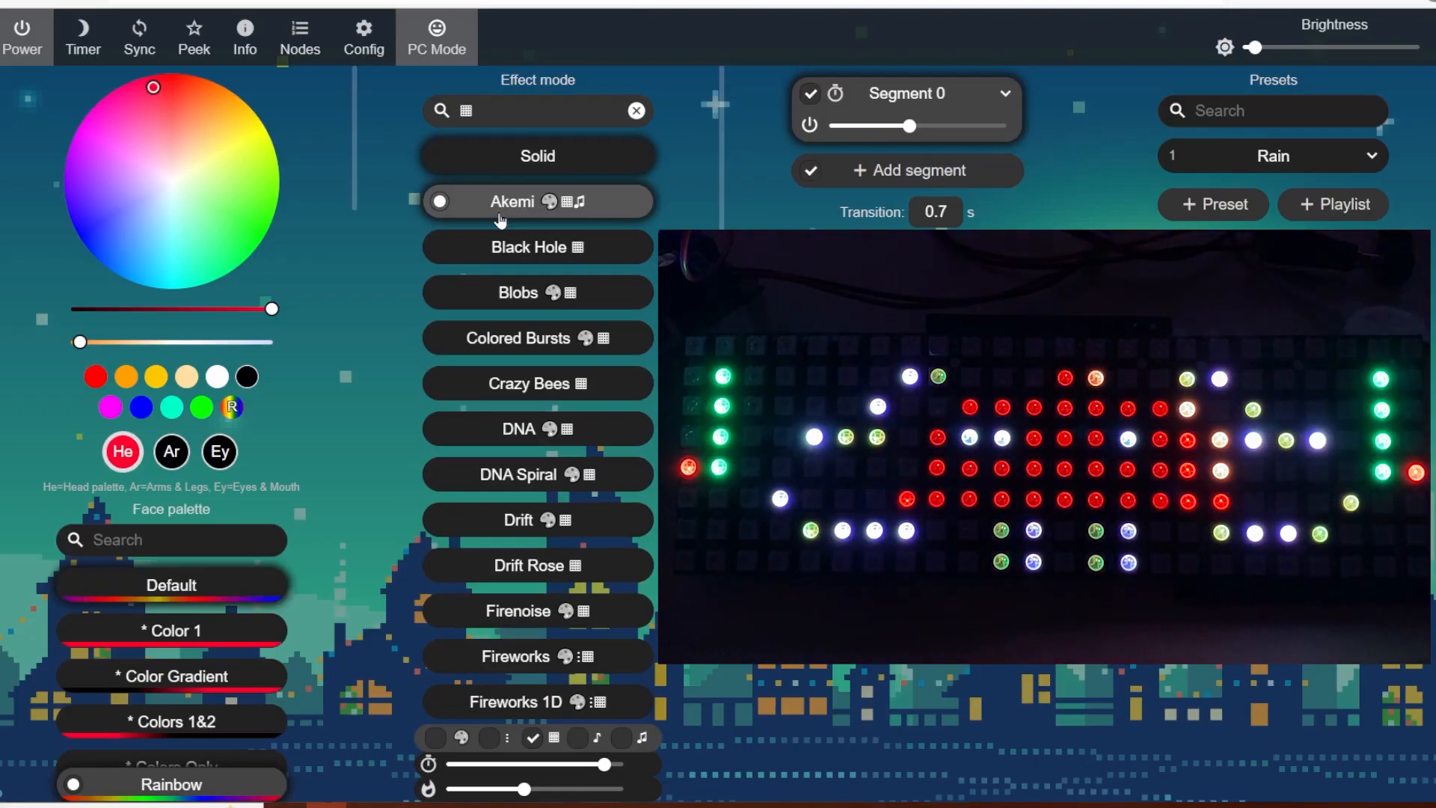
scroll("down", 3)
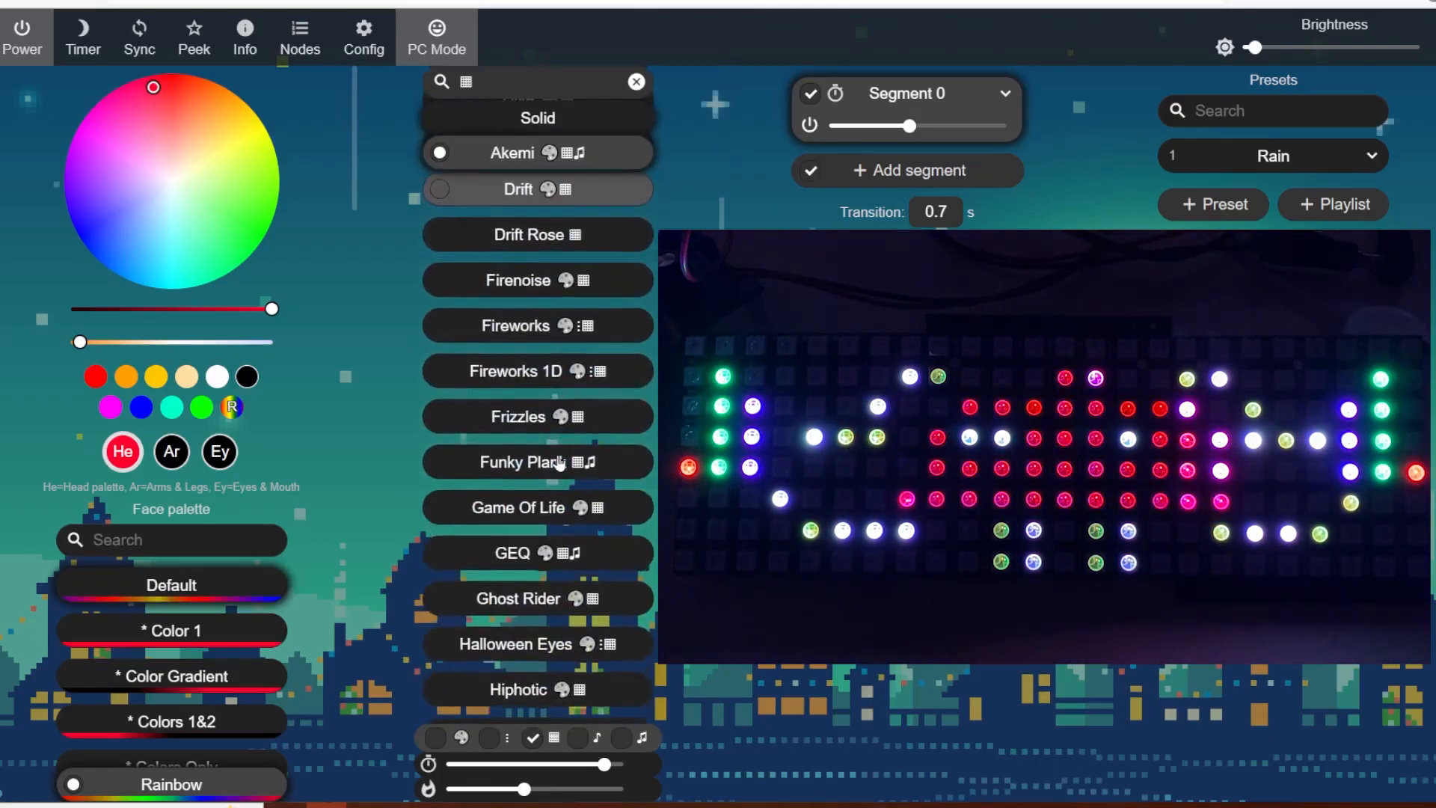
scroll("down", 3)
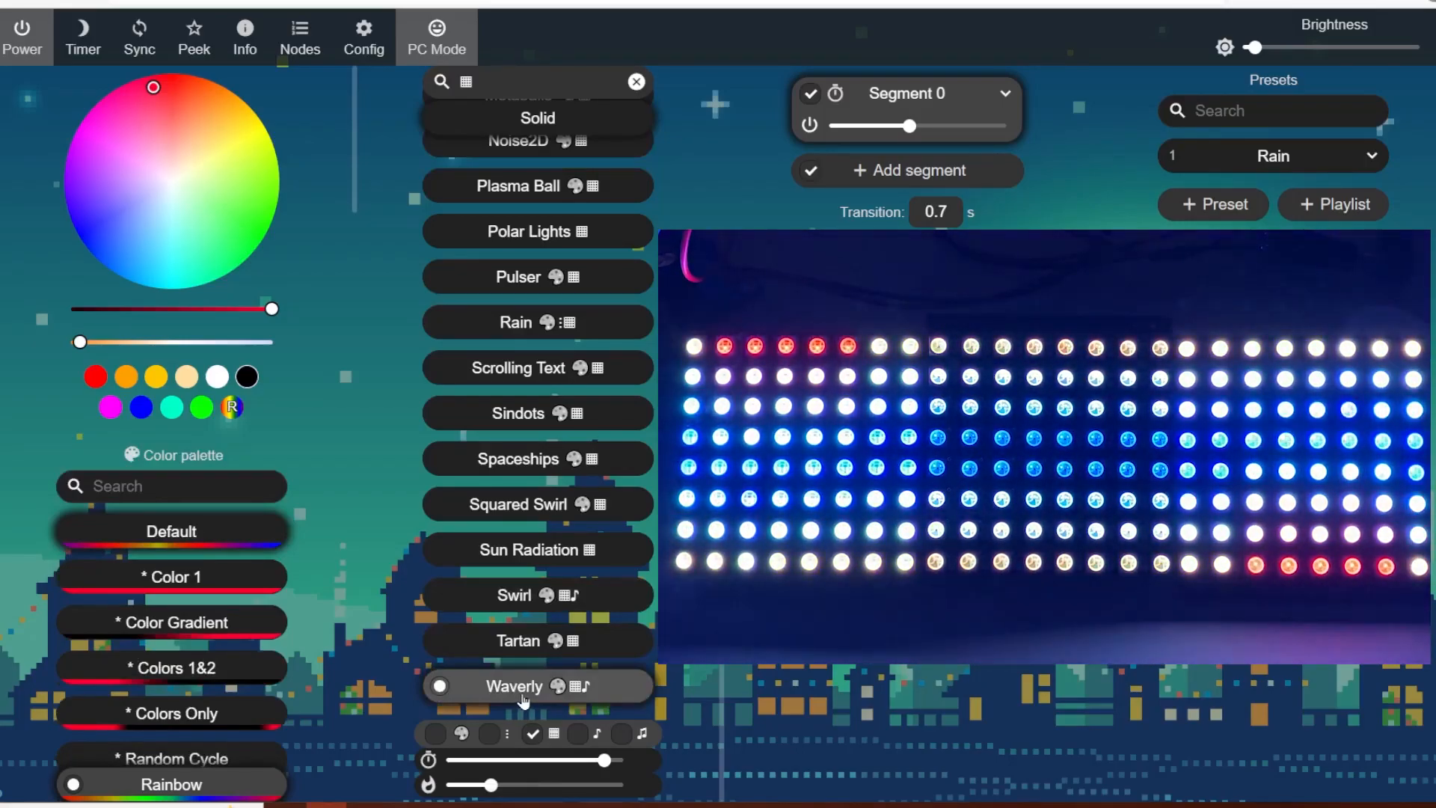
Step: Run Waverly briefly, then switch back to Scrolling Text and let it scroll
left_click(518, 458)
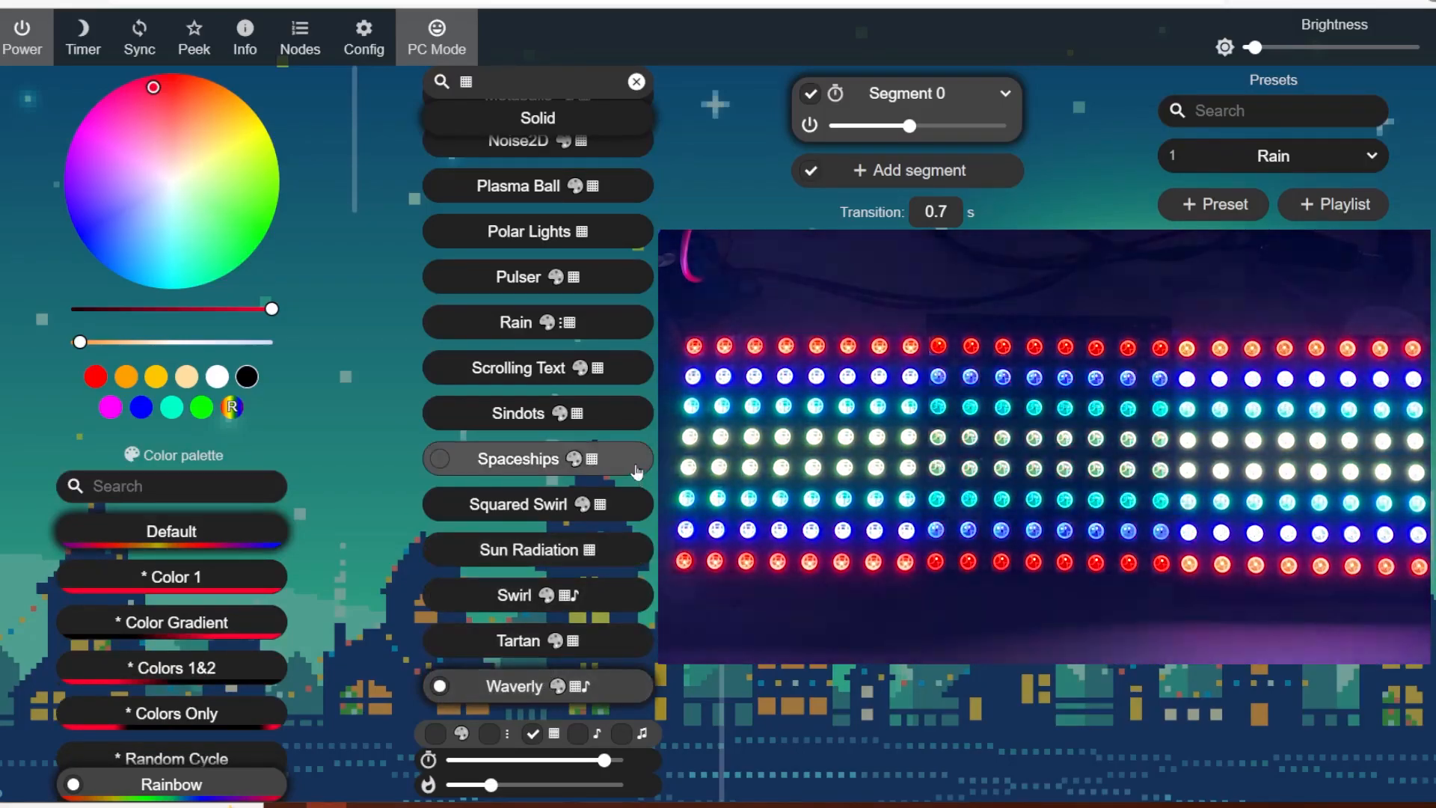
left_click(537, 368)
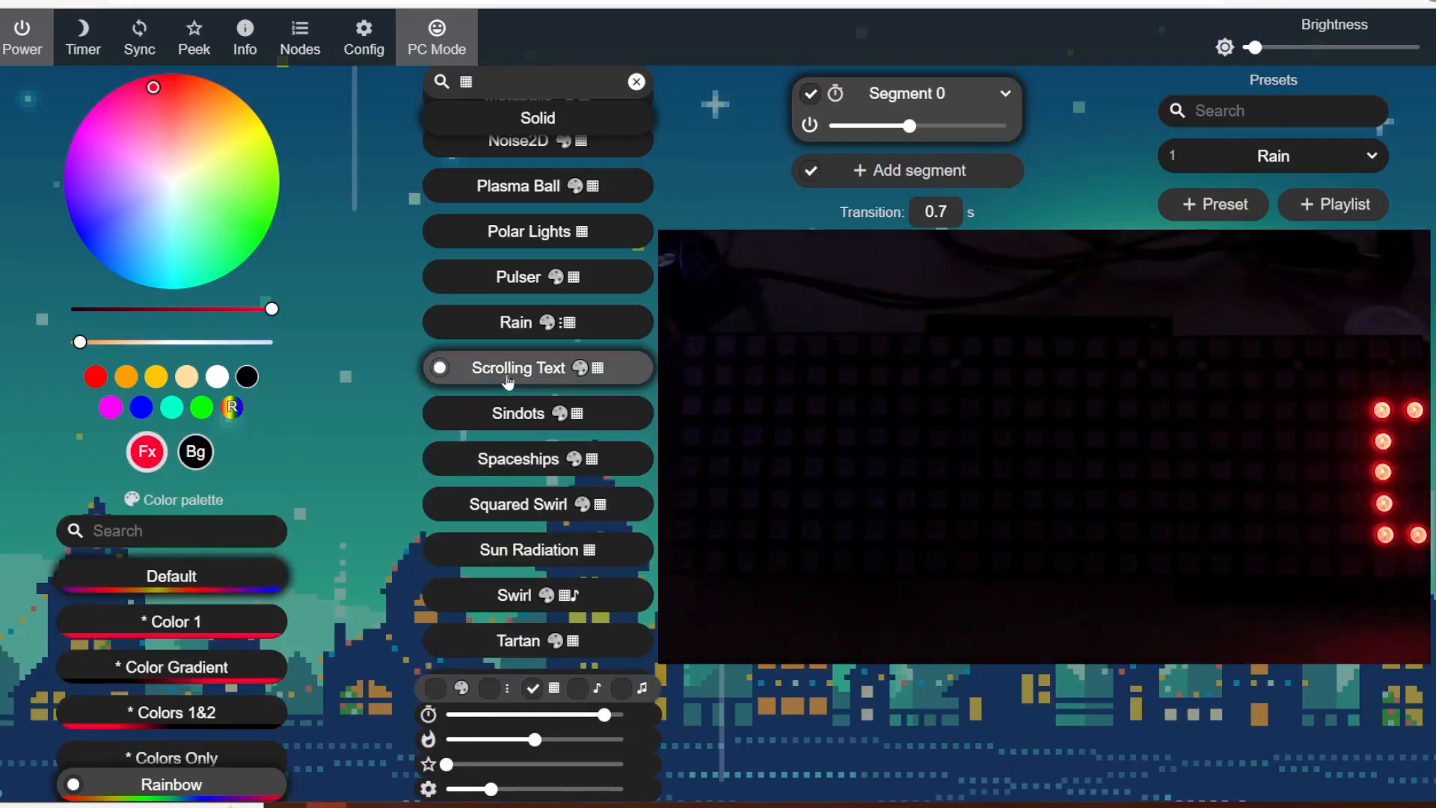
left_click(522, 367)
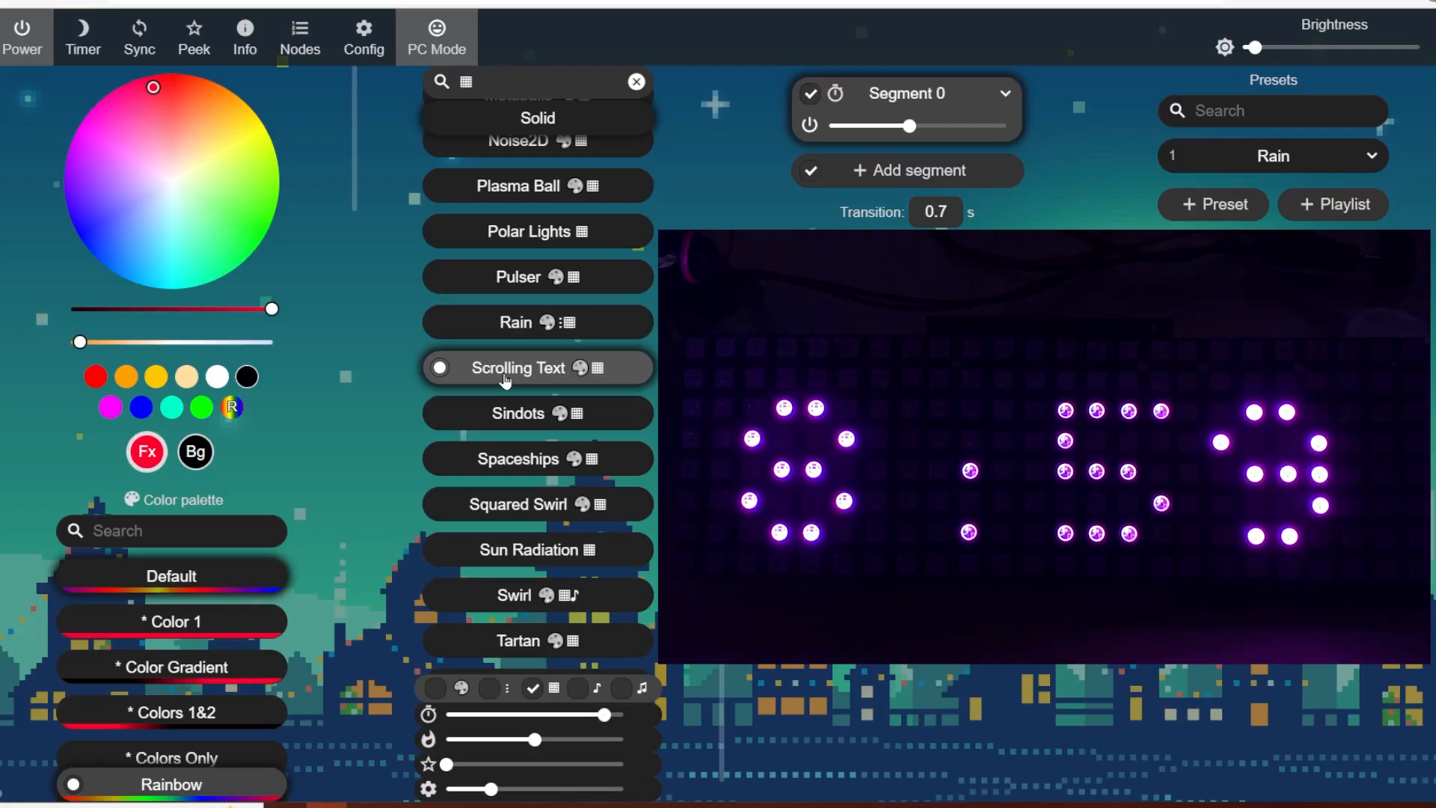
left_click(538, 367)
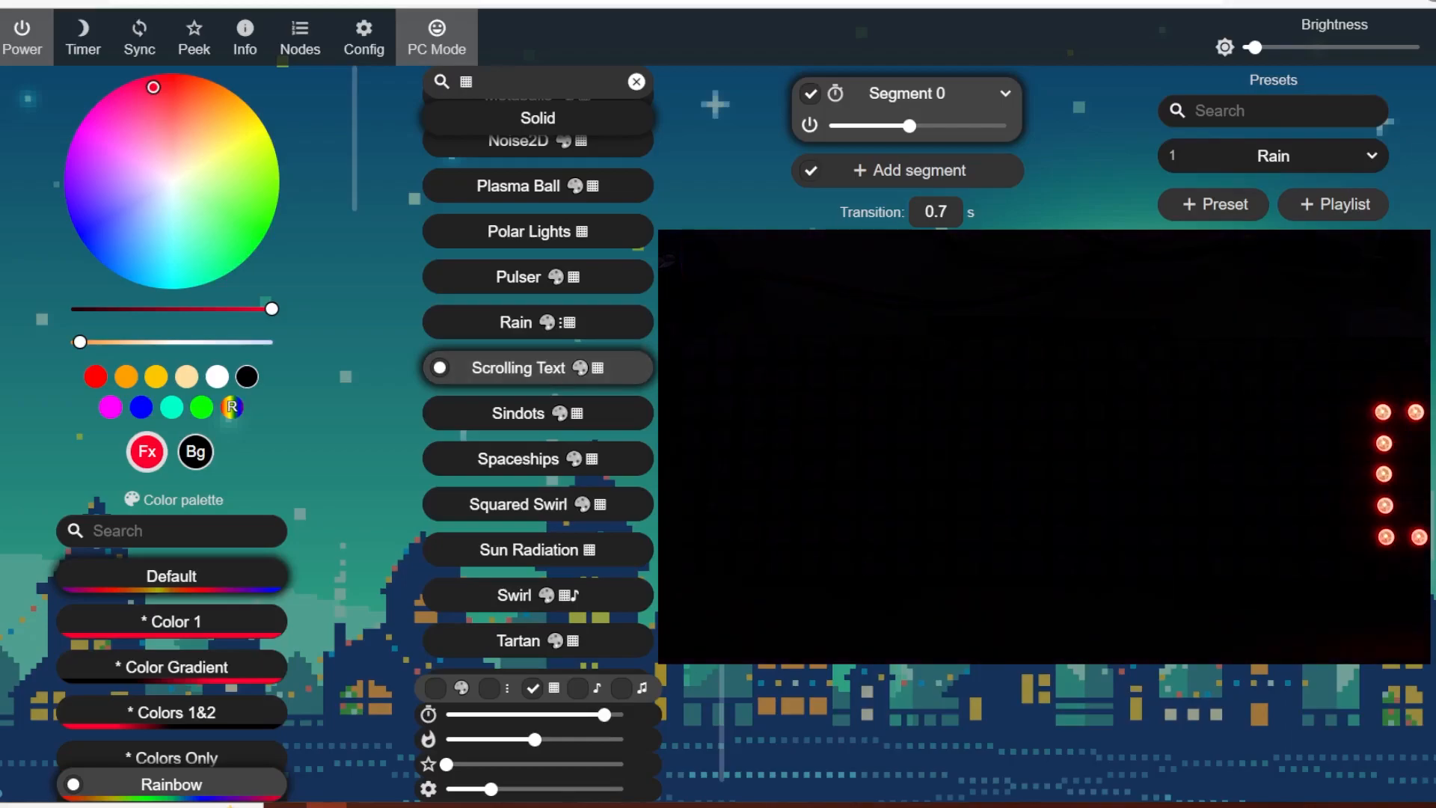